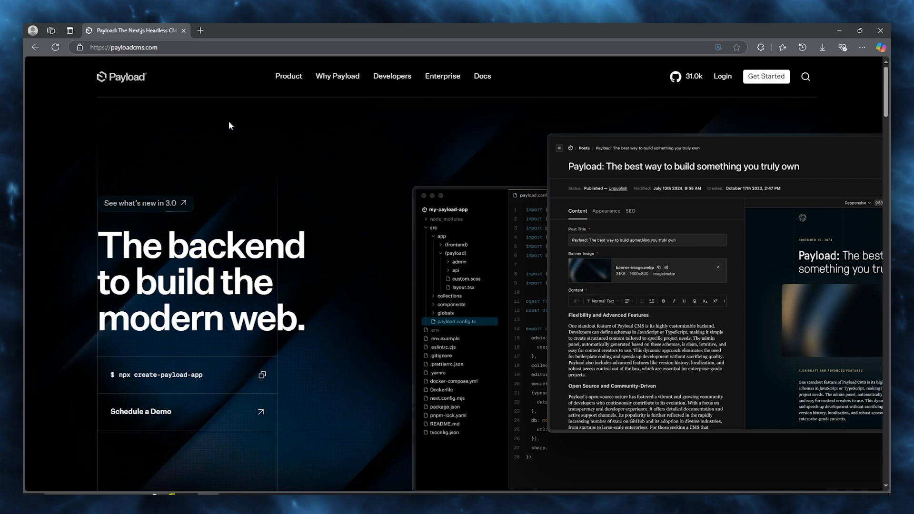
# - Reach the Get Started page, check Self Host, and scroll to the Blank CMS and Website cloud templates
pyautogui.scroll(-3)
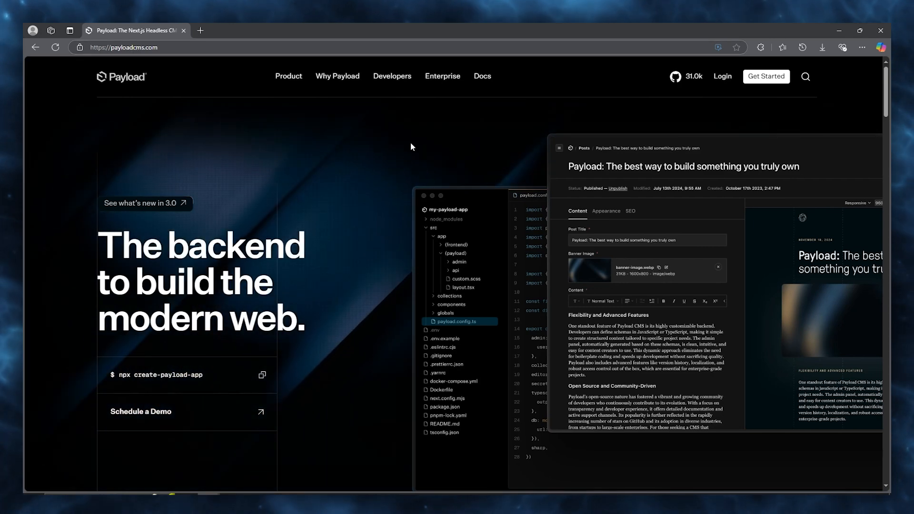
pyautogui.click(766, 77)
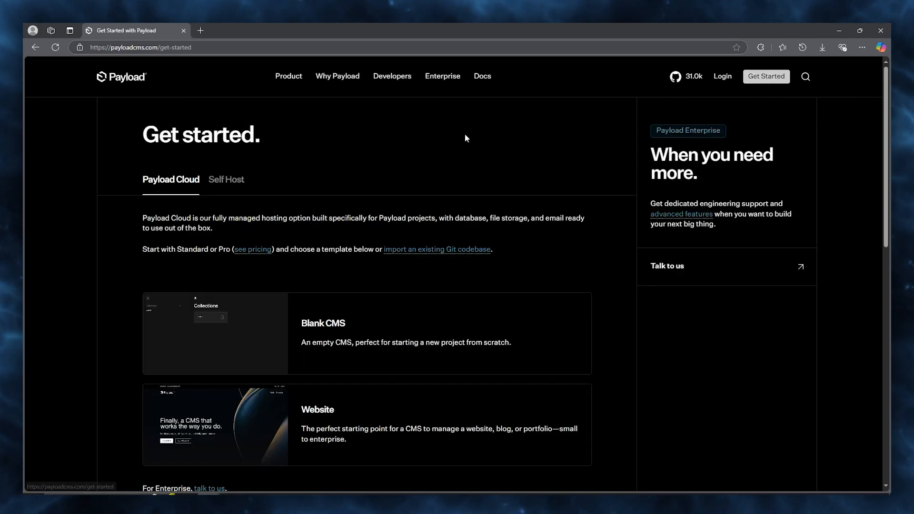
pyautogui.scroll(-3)
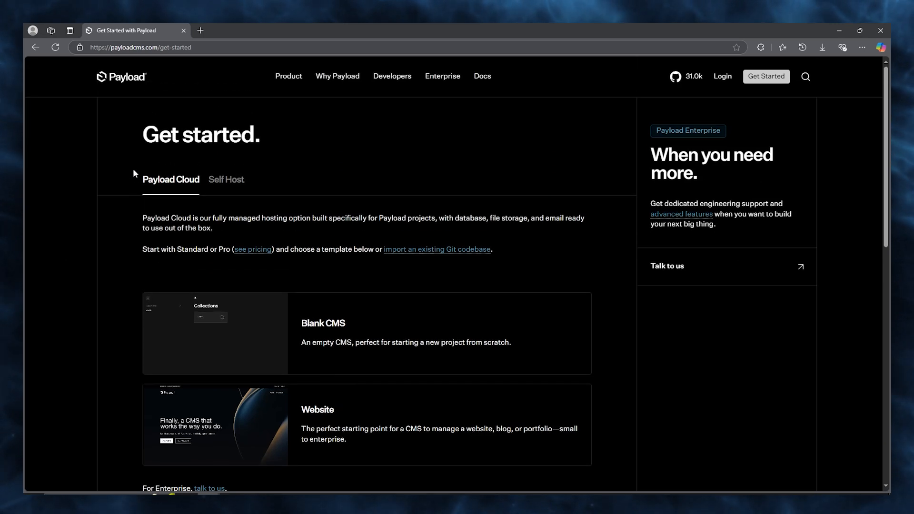
pyautogui.moveTo(196, 187)
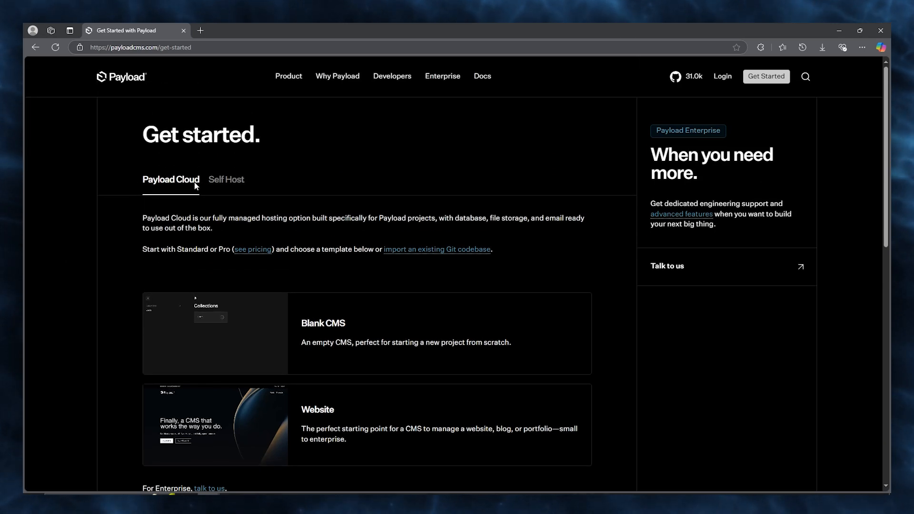
pyautogui.click(227, 180)
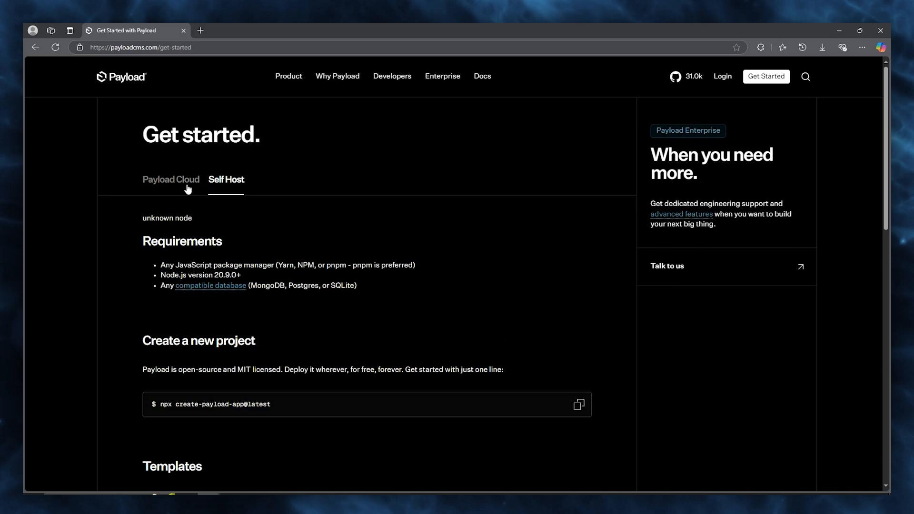
pyautogui.moveTo(244, 189)
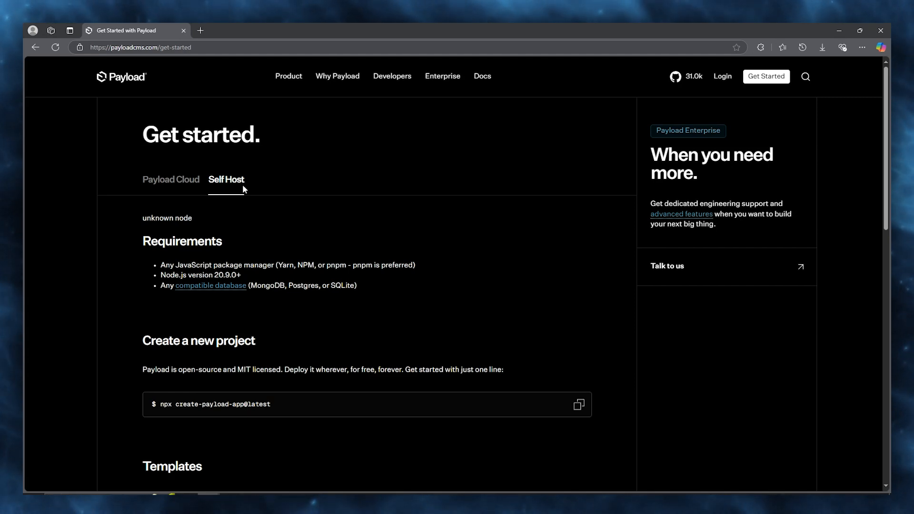
pyautogui.moveTo(258, 139)
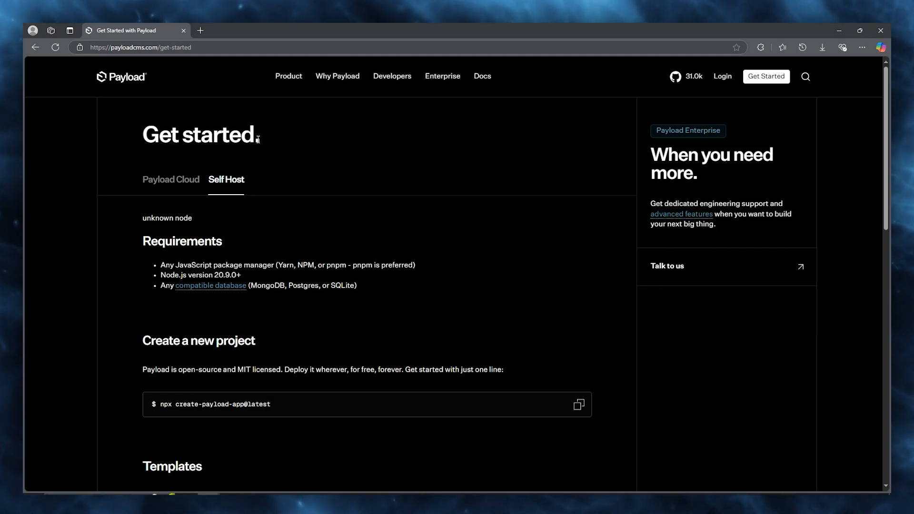
pyautogui.moveTo(272, 145)
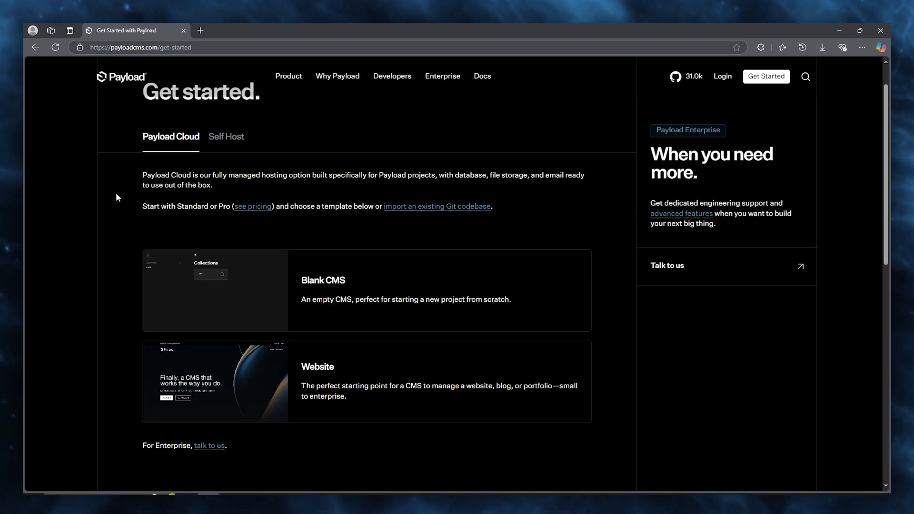
pyautogui.scroll(-3)
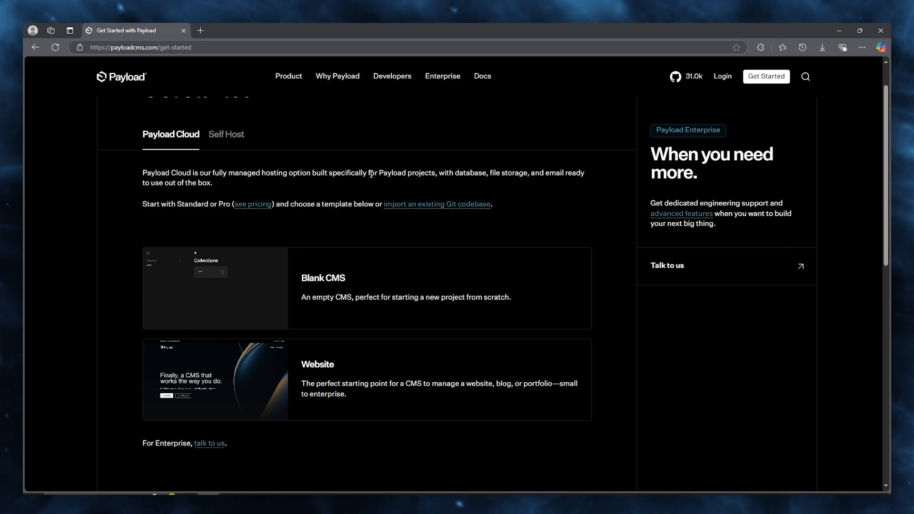
pyautogui.moveTo(485, 173)
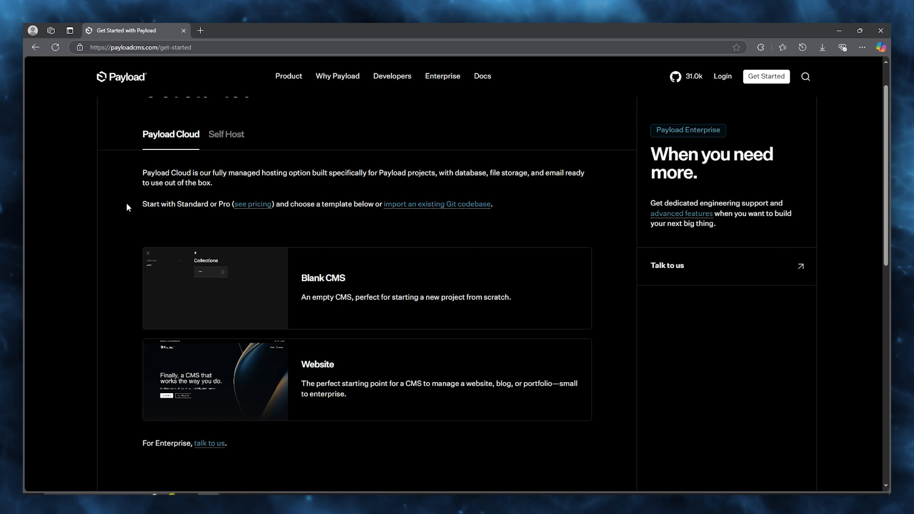
pyautogui.scroll(-3)
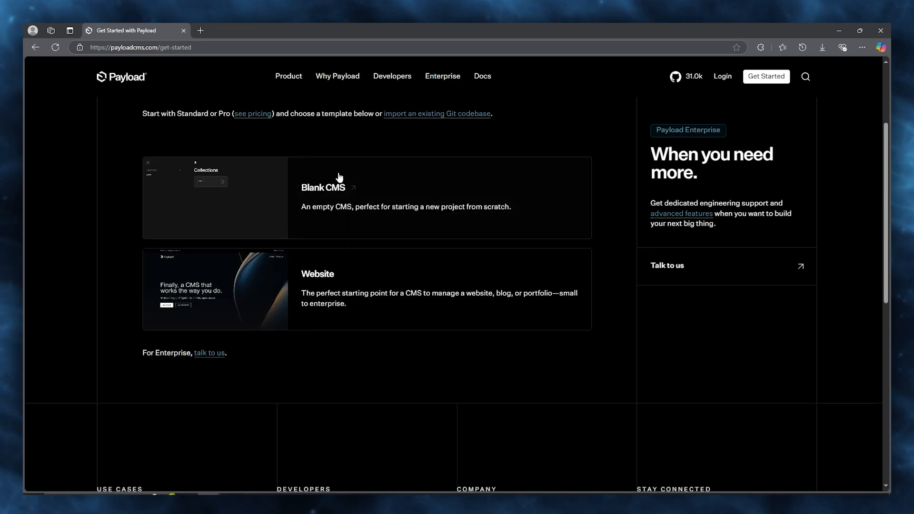
pyautogui.moveTo(97, 161)
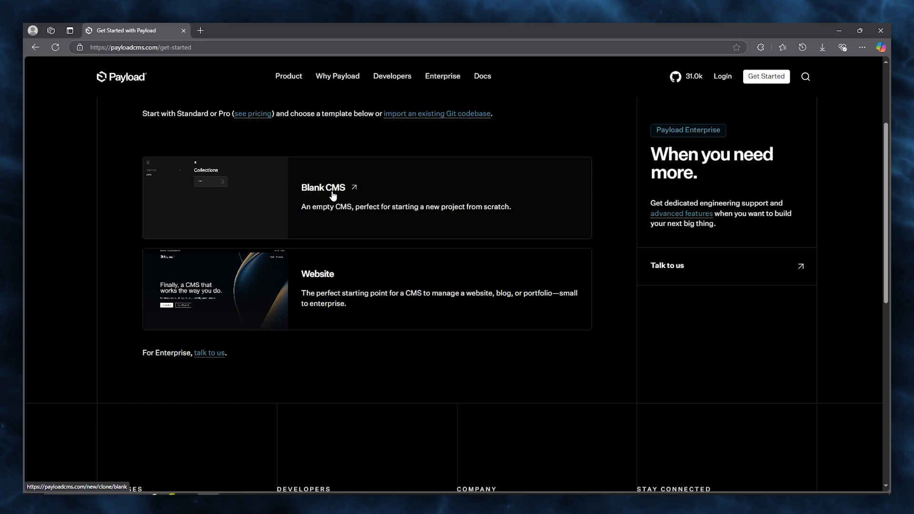
pyautogui.moveTo(380, 269)
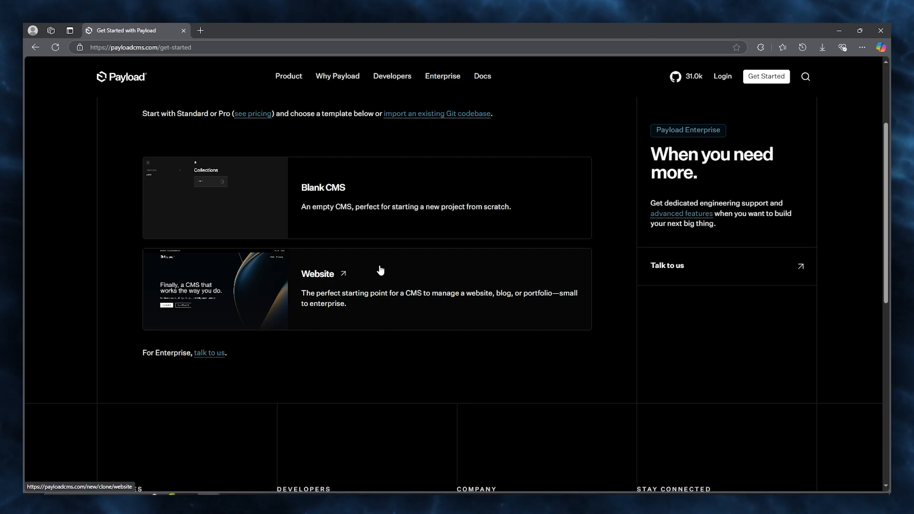
pyautogui.moveTo(374, 211)
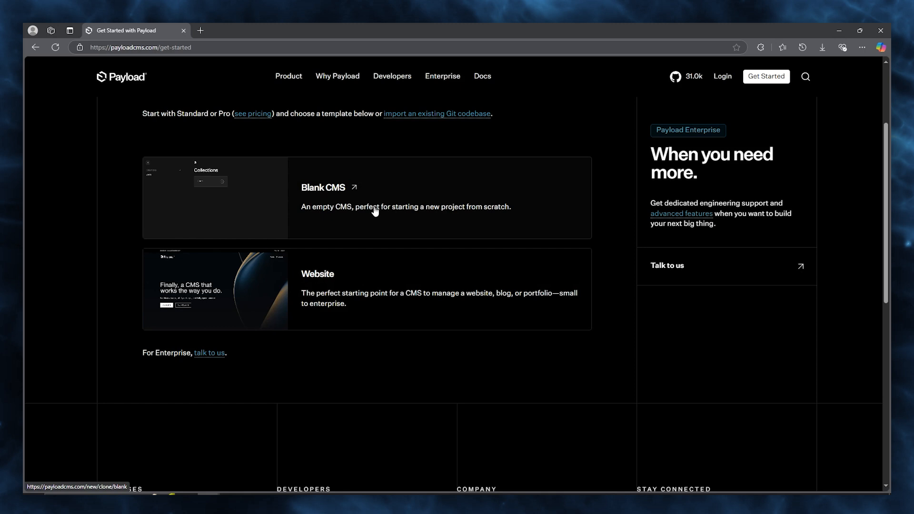
pyautogui.moveTo(355, 192)
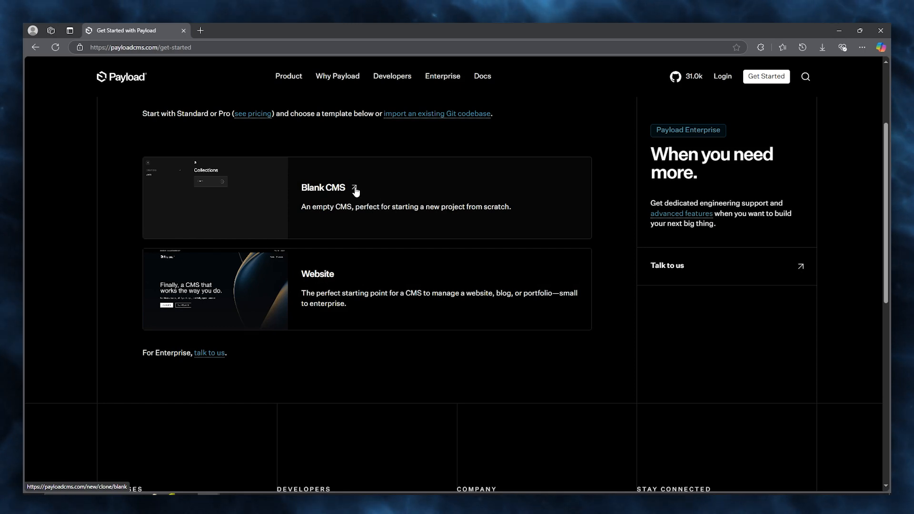
pyautogui.moveTo(336, 280)
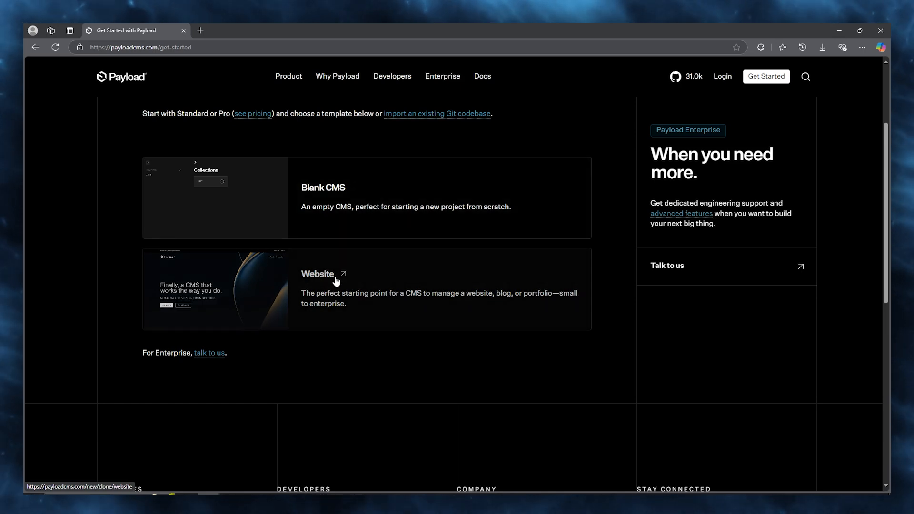
pyautogui.click(318, 274)
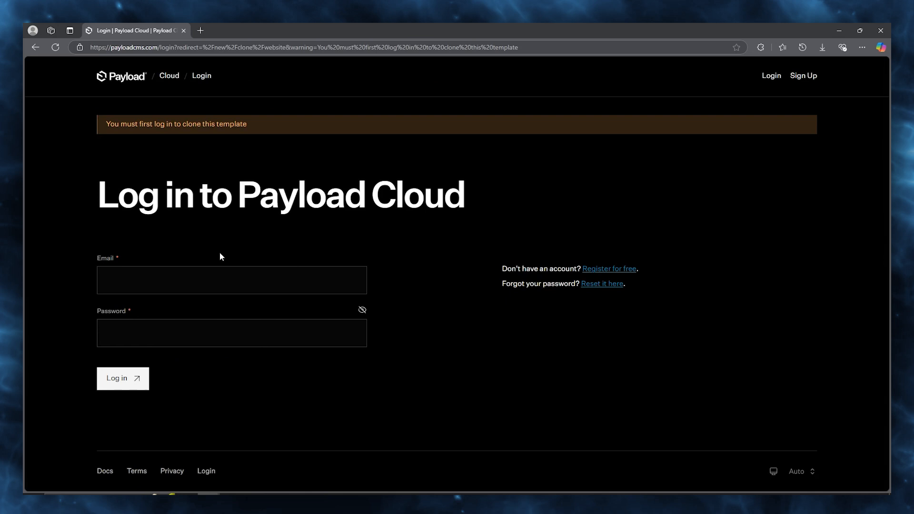
pyautogui.moveTo(610, 274)
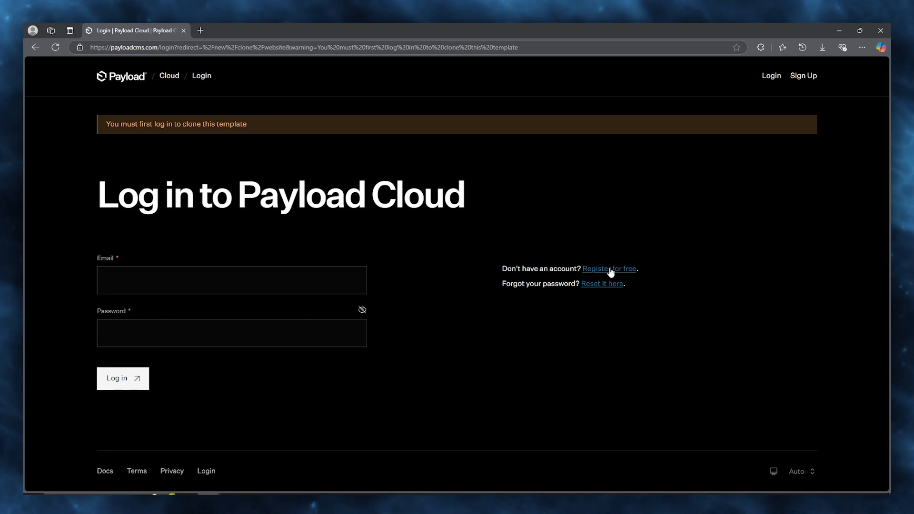
pyautogui.click(608, 269)
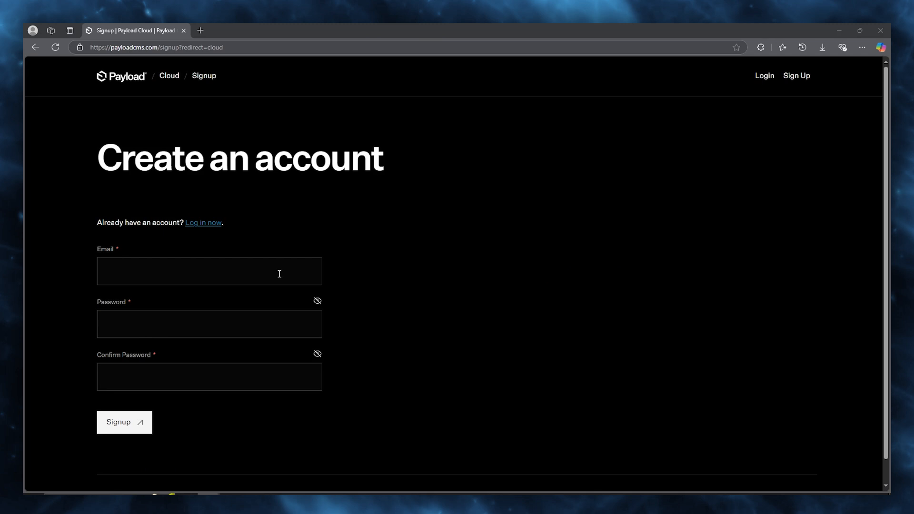
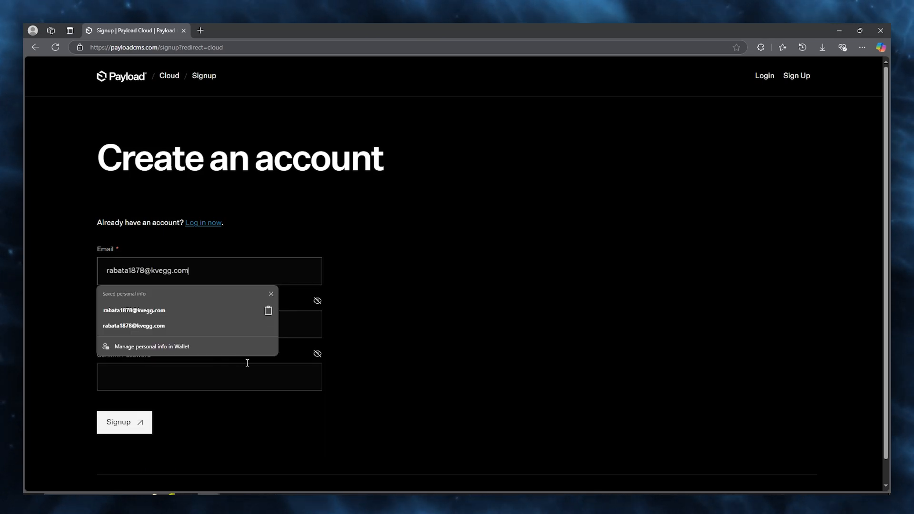
pyautogui.click(209, 324)
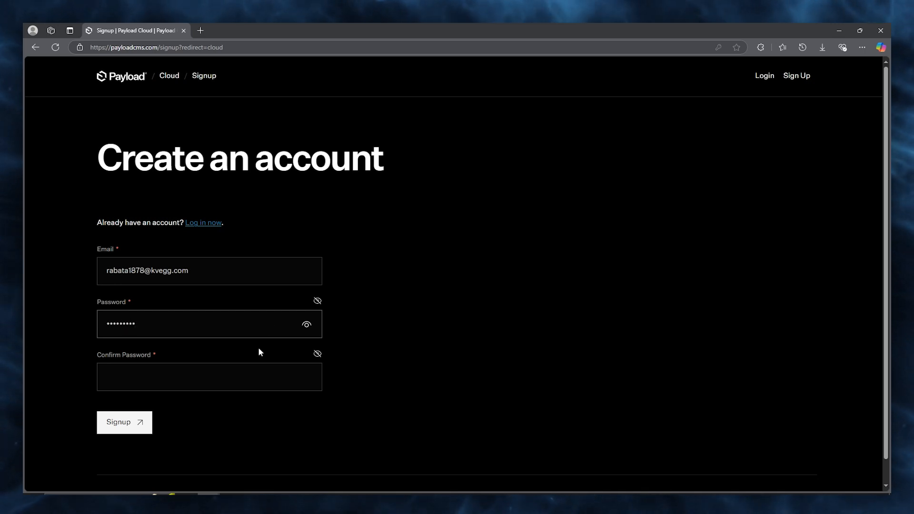
# - Enter the password twice, sign up, and dismiss the browser's save-password offer
pyautogui.write('•••')
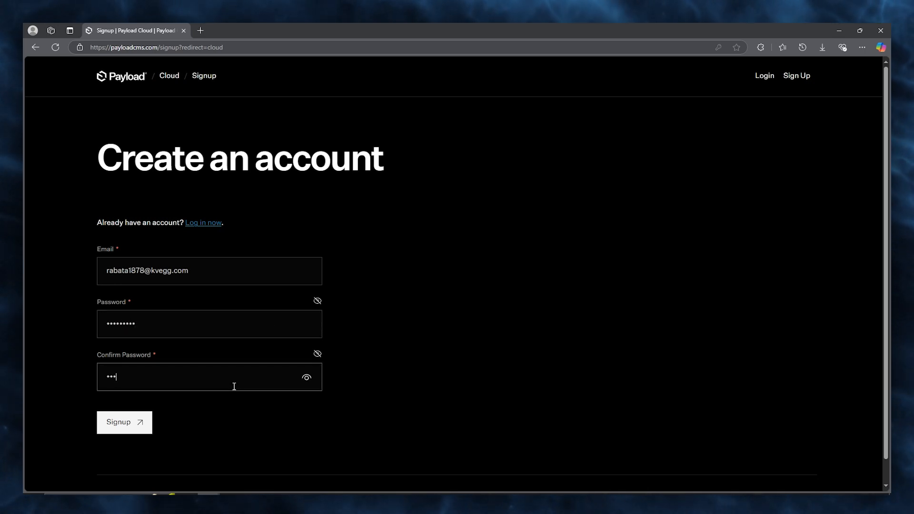
pyautogui.write('••••')
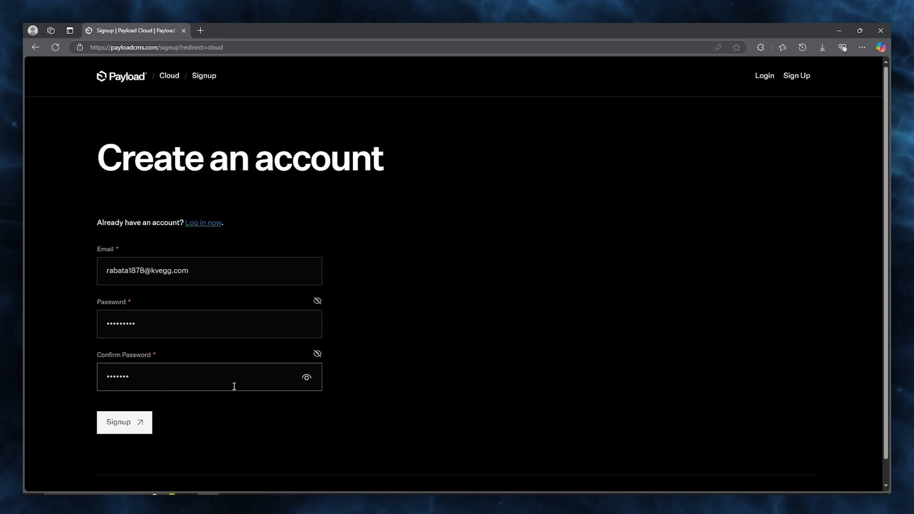
pyautogui.click(124, 422)
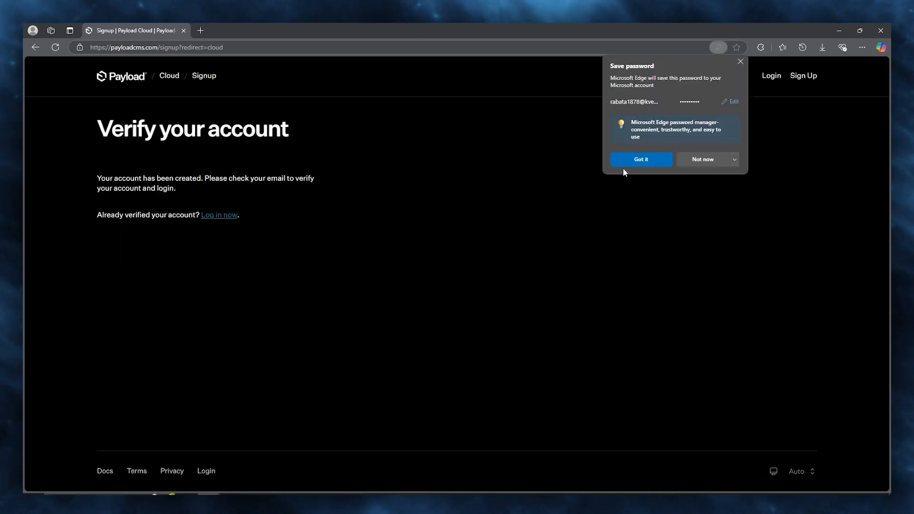
pyautogui.click(640, 159)
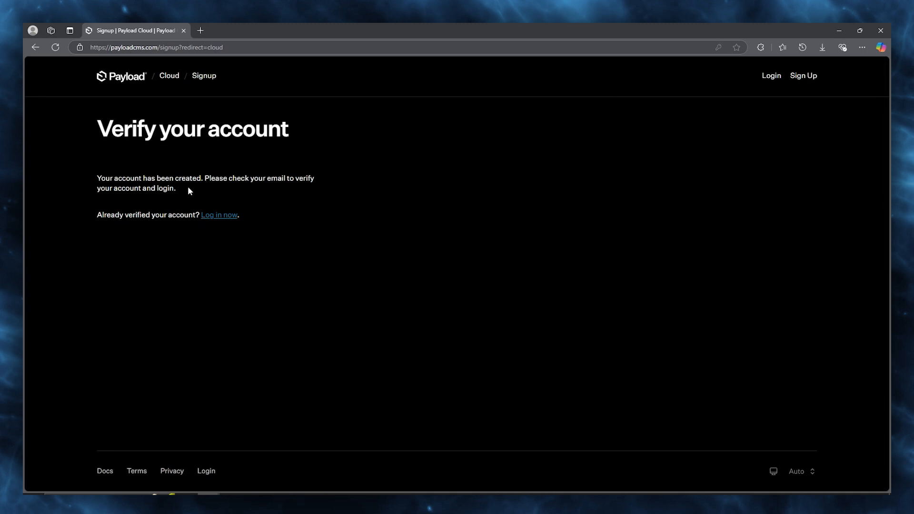
pyautogui.moveTo(104, 173)
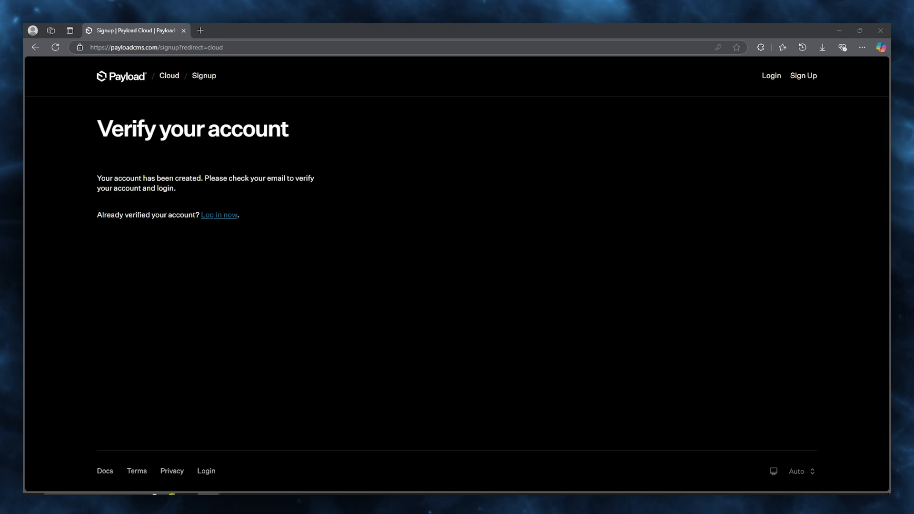
pyautogui.moveTo(256, 102)
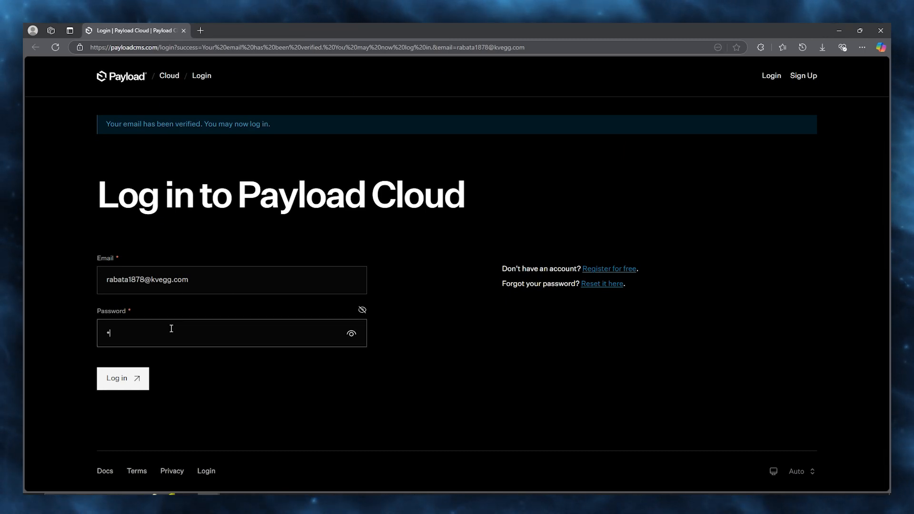
# - Enter the password and log in to the verified Payload Cloud account
pyautogui.write('password')
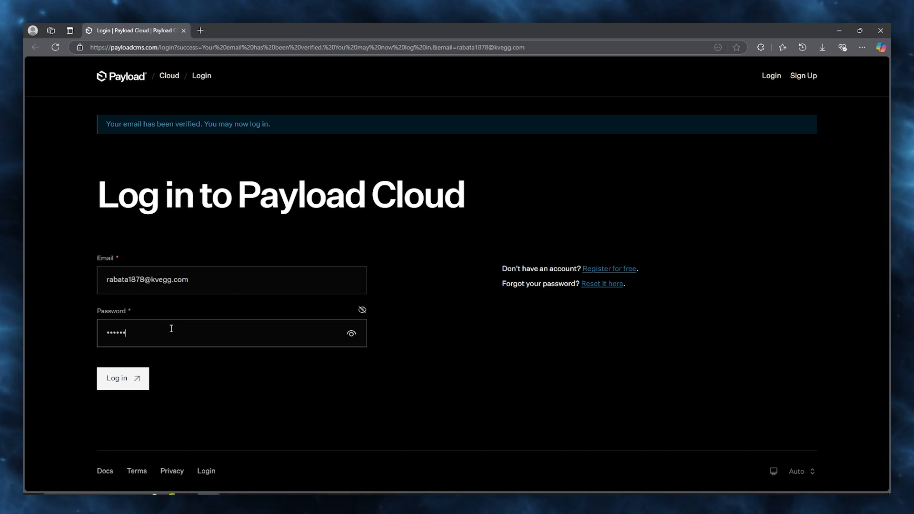
pyautogui.click(123, 378)
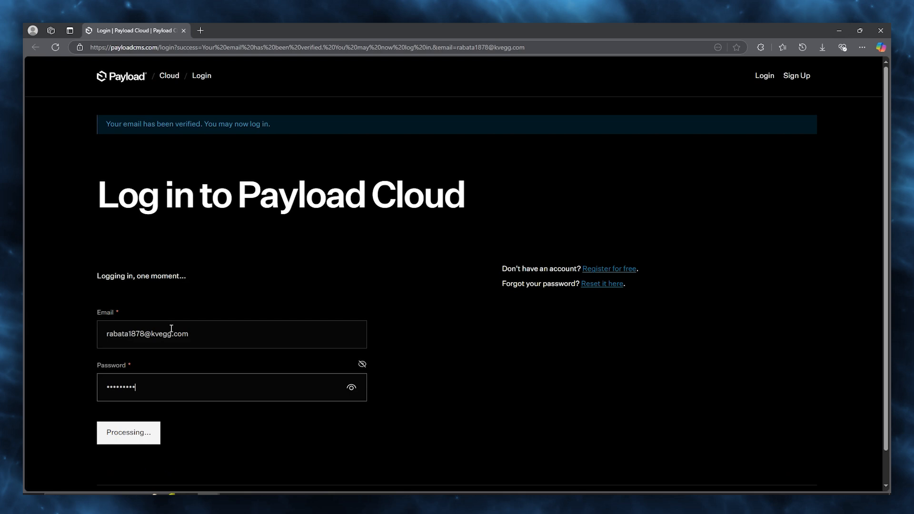
pyautogui.click(128, 433)
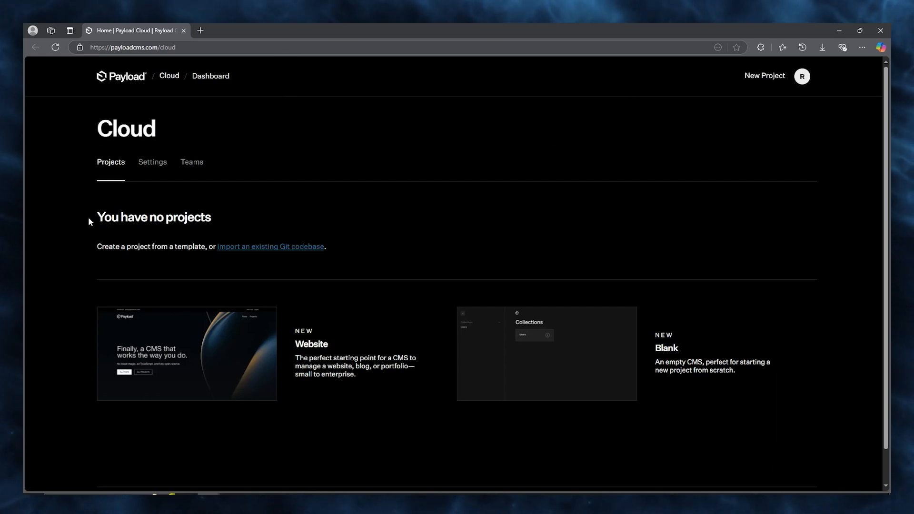
pyautogui.moveTo(131, 248)
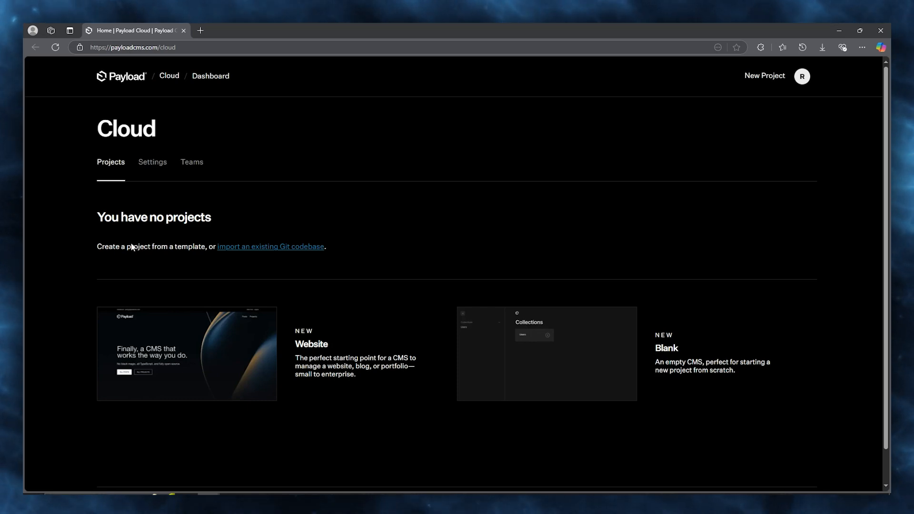
pyautogui.moveTo(515, 276)
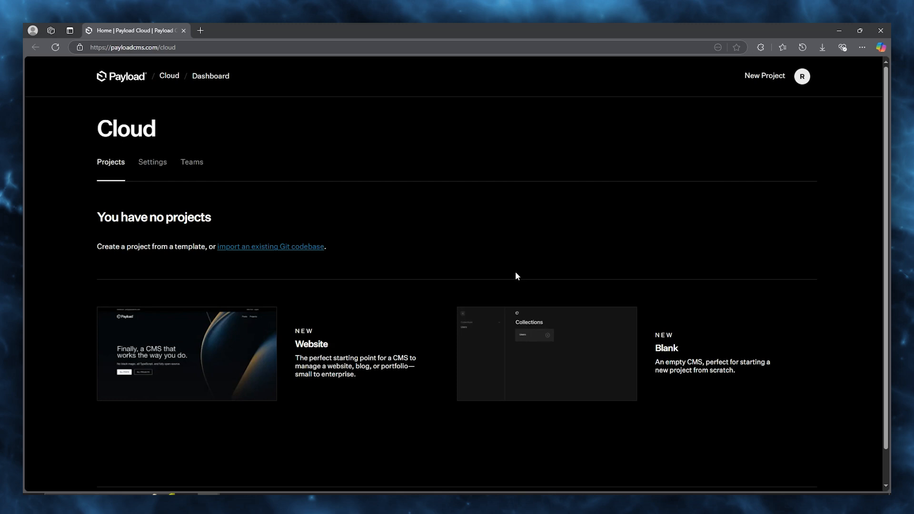
pyautogui.moveTo(641, 355)
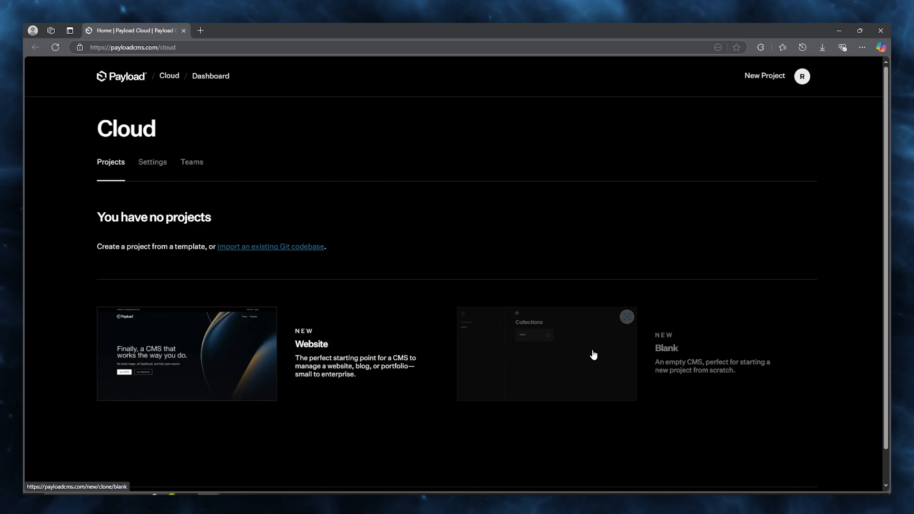
pyautogui.moveTo(360, 352)
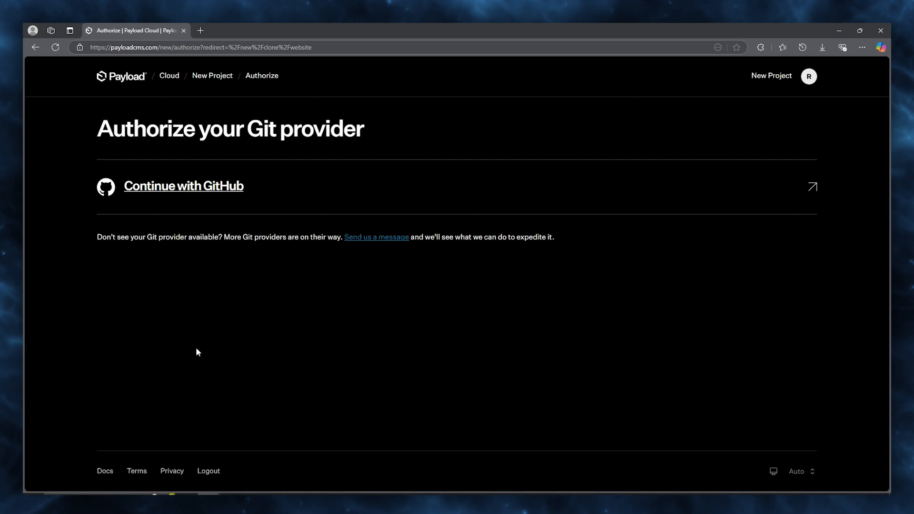
pyautogui.moveTo(220, 249)
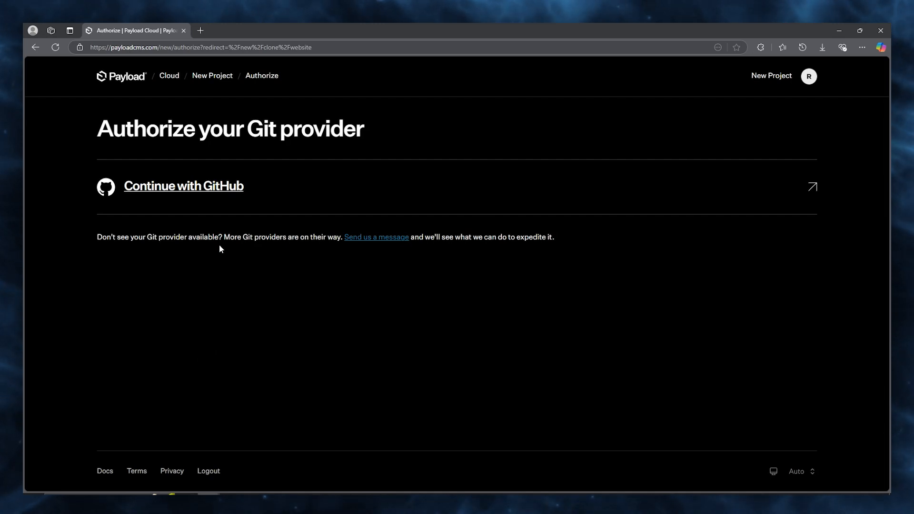
pyautogui.moveTo(809, 188)
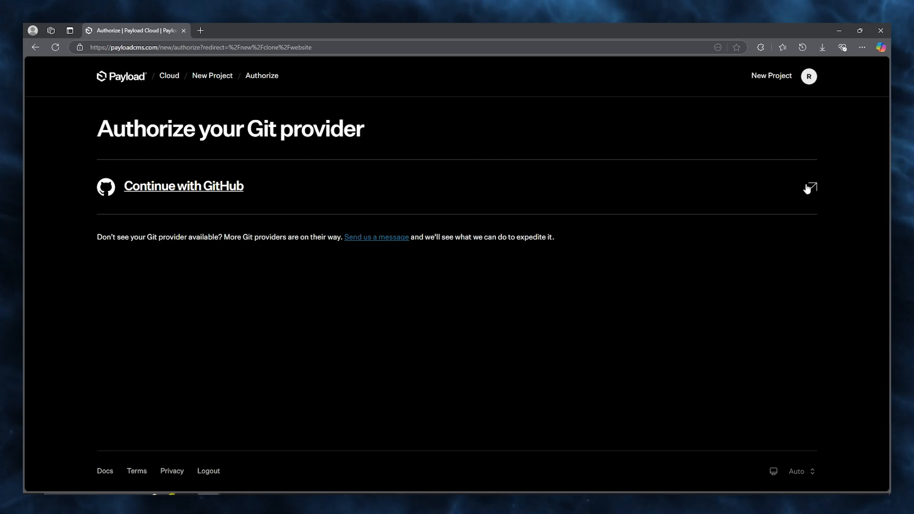
# - Continue with GitHub to bring up the GitHub sign-in window
pyautogui.click(183, 186)
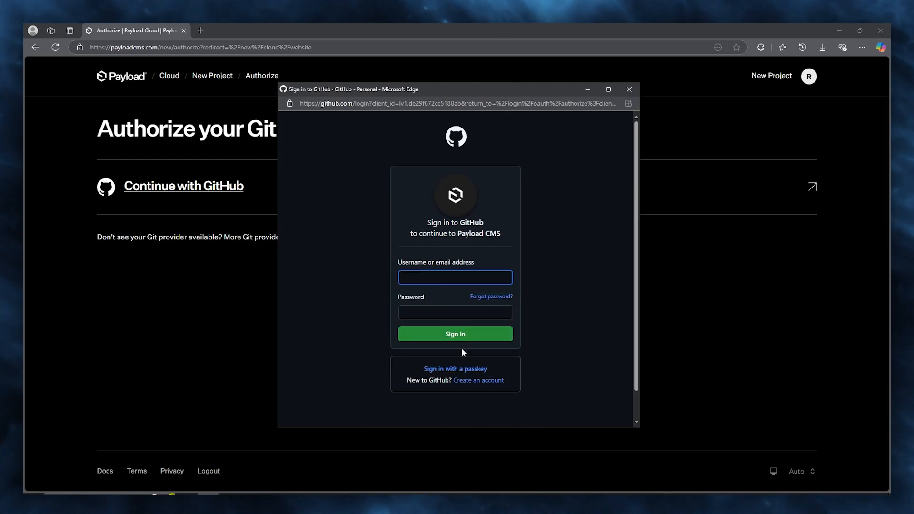
# - Sign in to GitHub with a saved autofilled email and password, reaching device verification
pyautogui.click(455, 277)
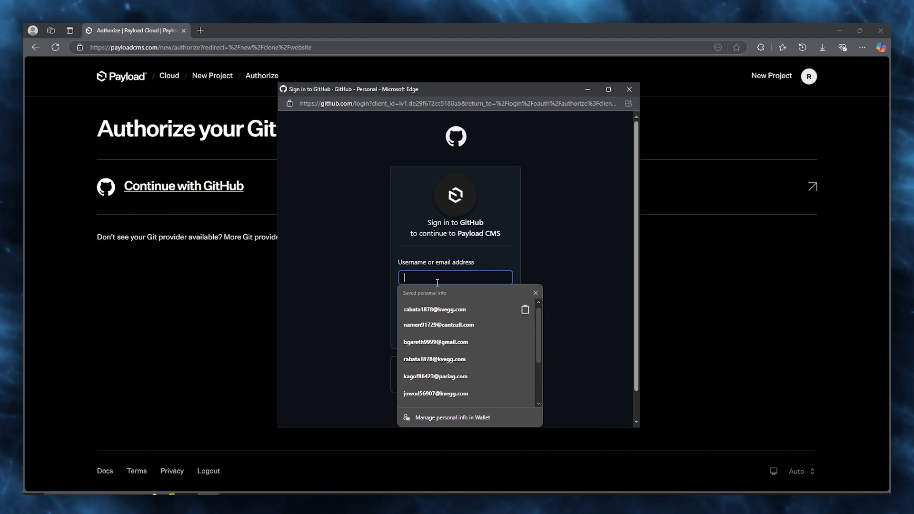
pyautogui.click(435, 310)
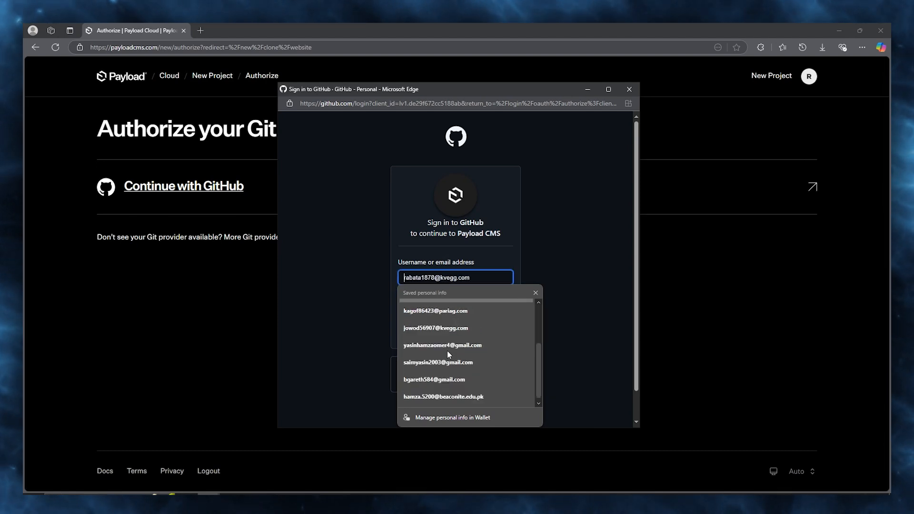
pyautogui.click(439, 362)
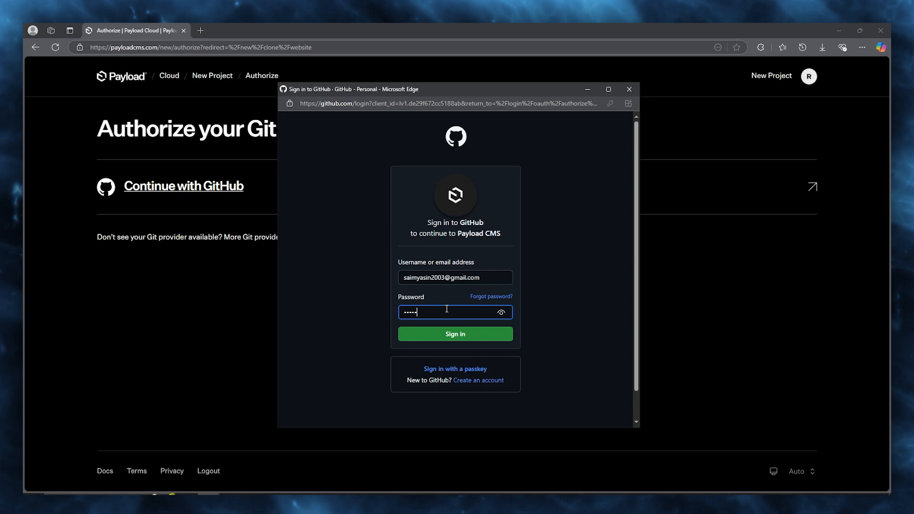
pyautogui.write('••')
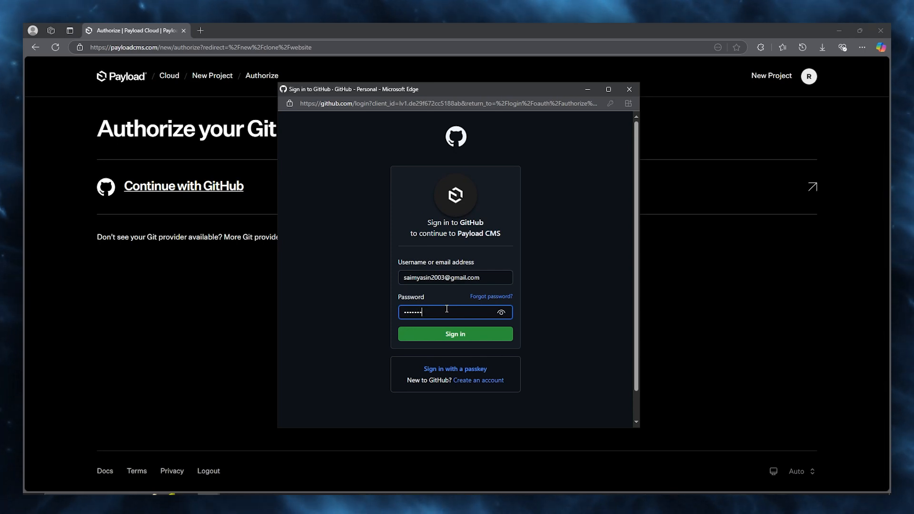
pyautogui.click(455, 335)
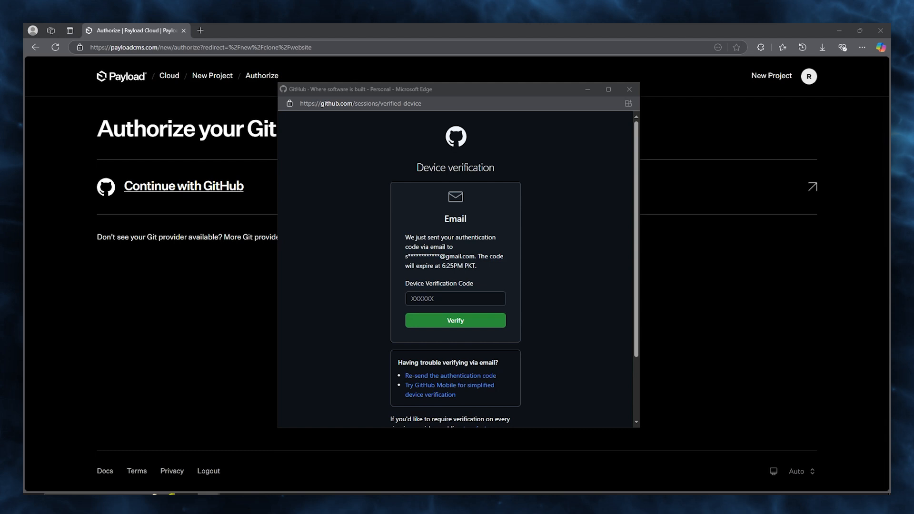
# - Paste the emailed verification code so Payload CMS's permission request appears
pyautogui.rightClick(456, 299)
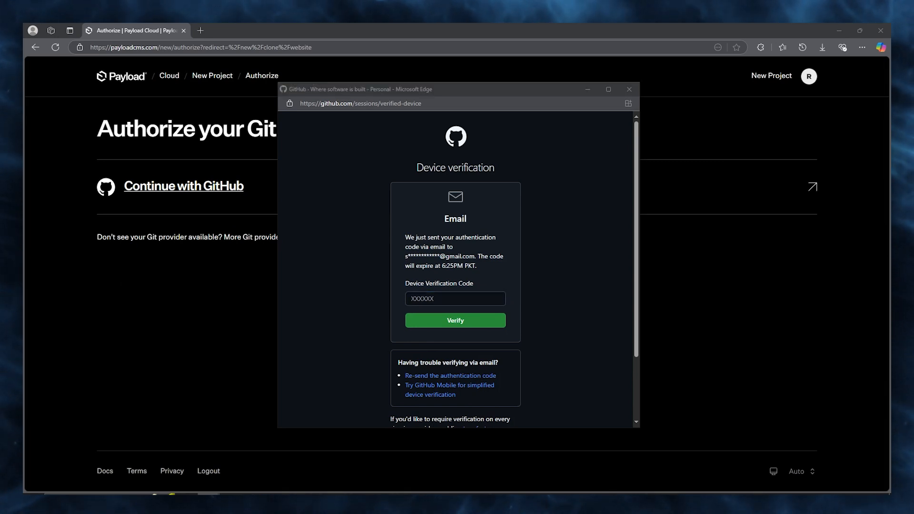
pyautogui.rightClick(456, 298)
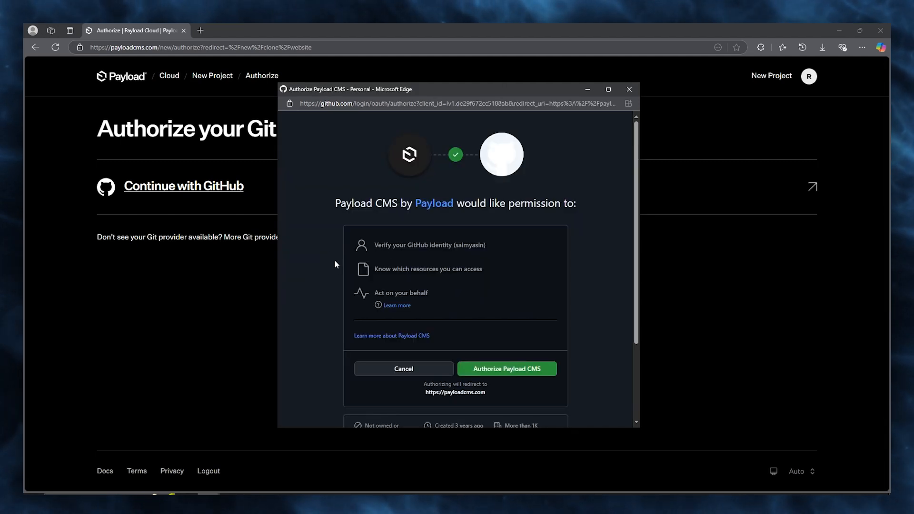
# - Authorize Payload CMS on GitHub and return to the Website template's create form
pyautogui.click(506, 369)
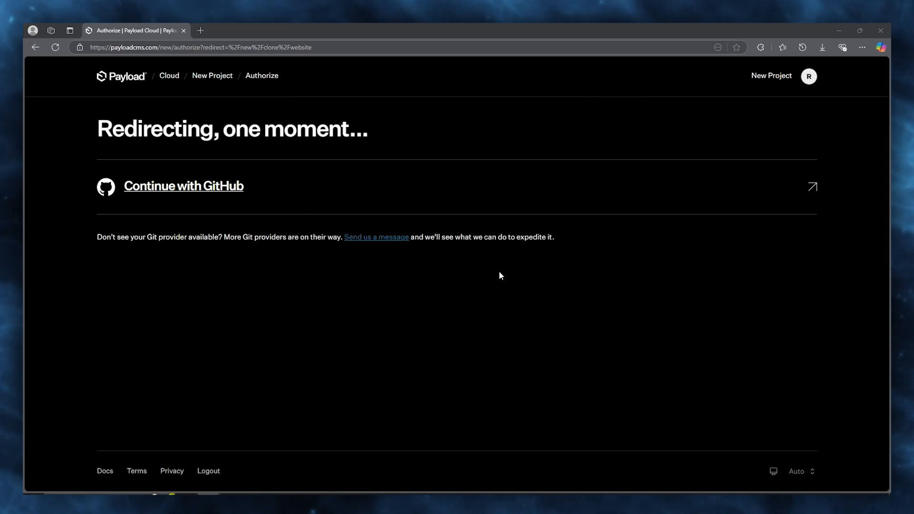
pyautogui.click(183, 186)
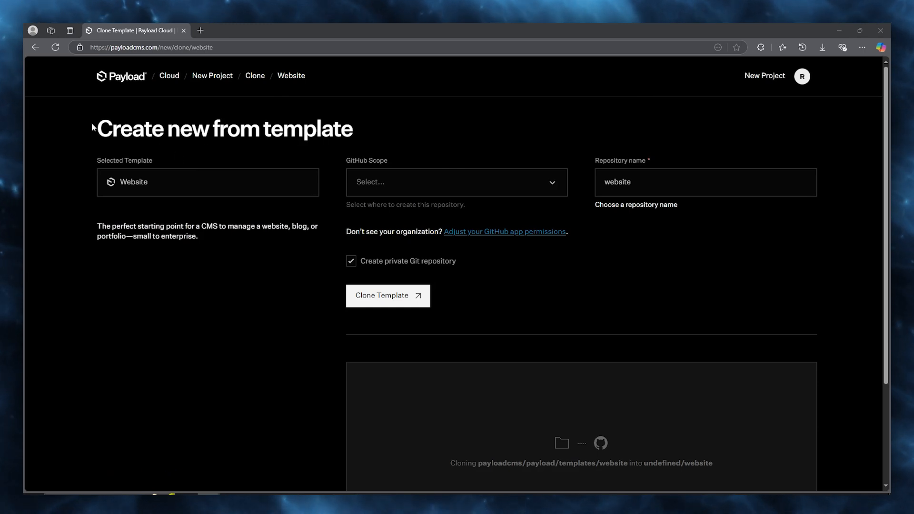
pyautogui.moveTo(213, 189)
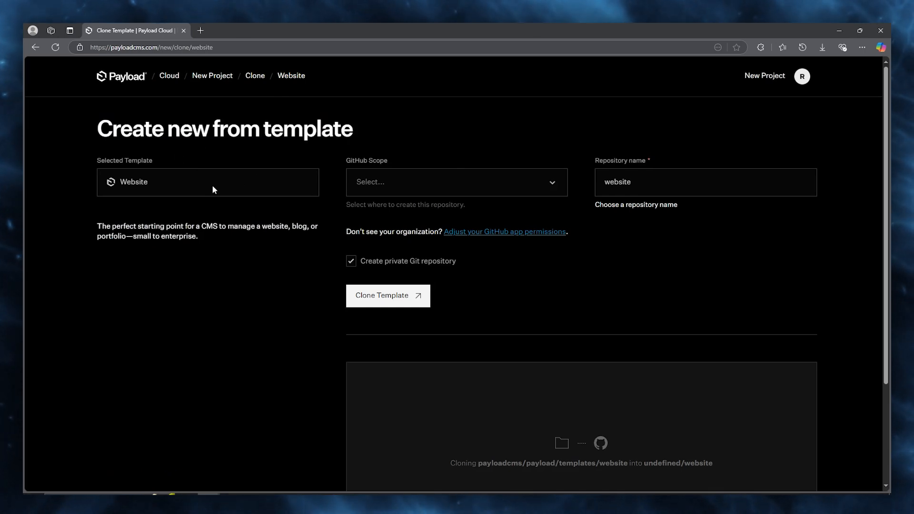
# - Check the GitHub scopes and attempt the 'website test 1' clone, hitting the installationID token error
pyautogui.click(456, 182)
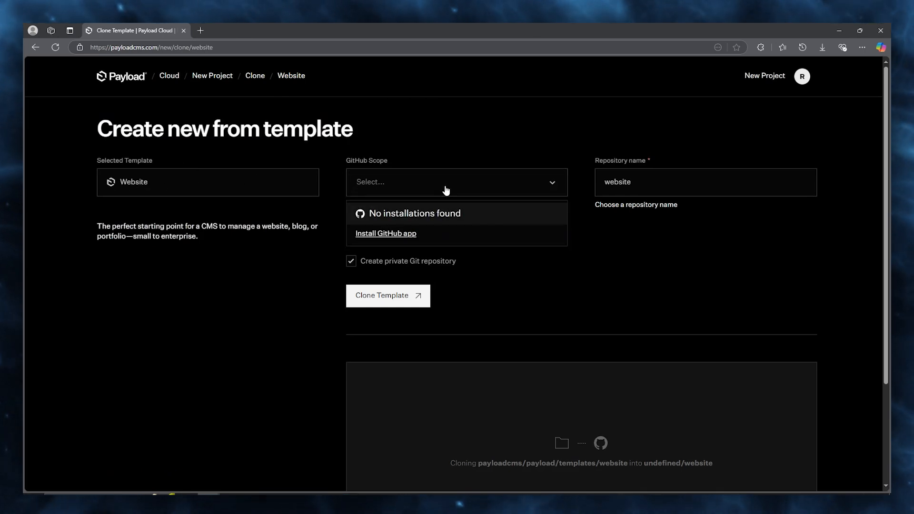
pyautogui.moveTo(465, 188)
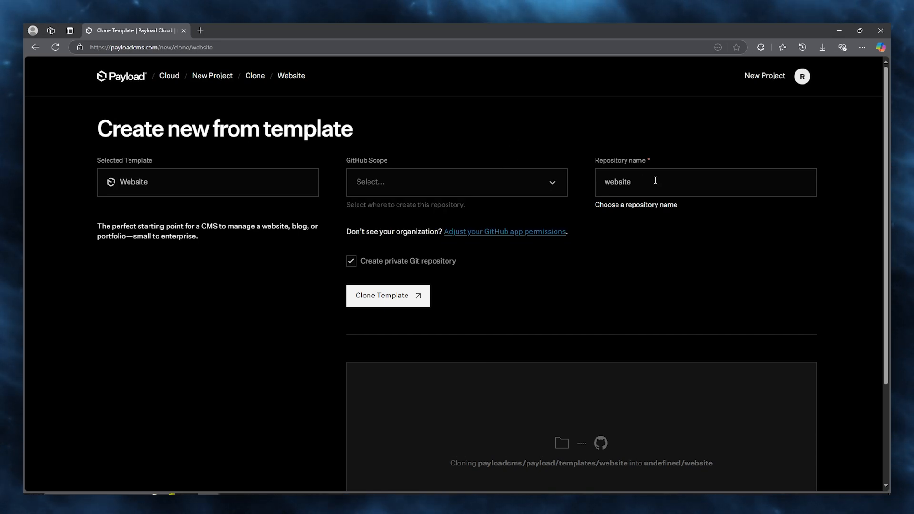
pyautogui.moveTo(695, 150)
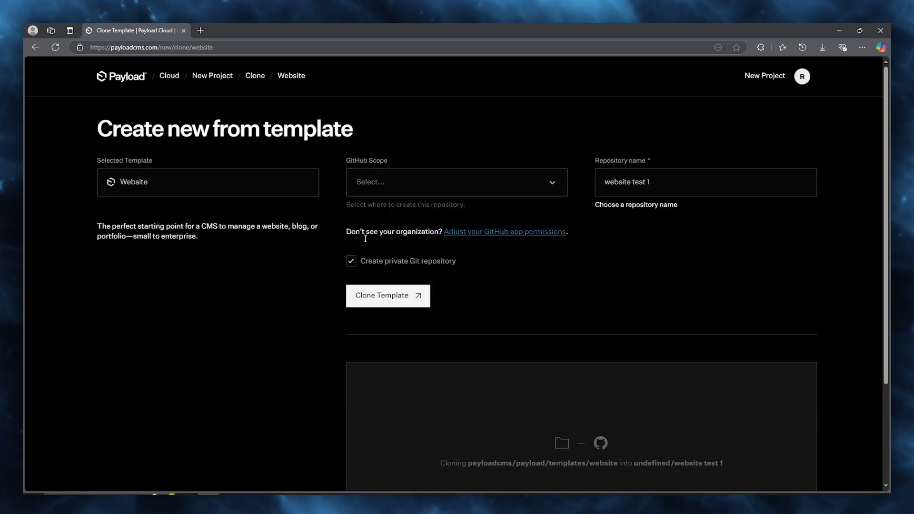
pyautogui.moveTo(425, 272)
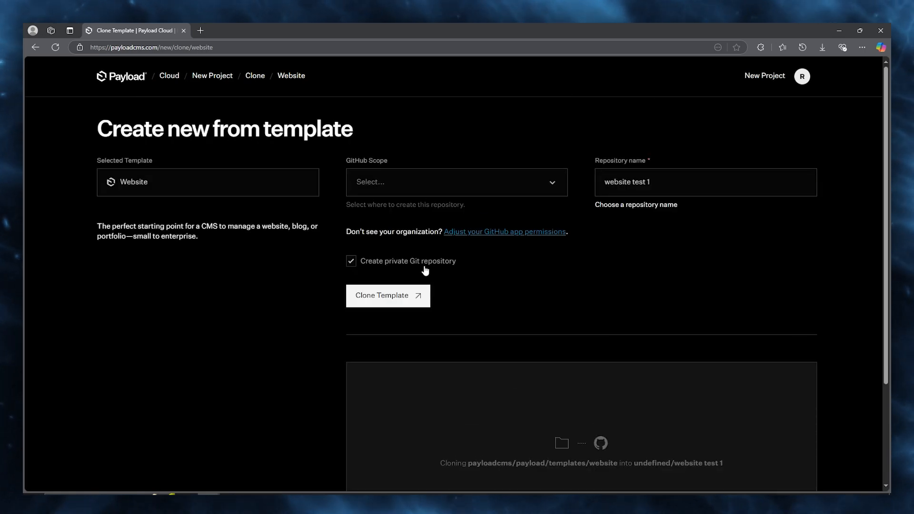
pyautogui.scroll(-3)
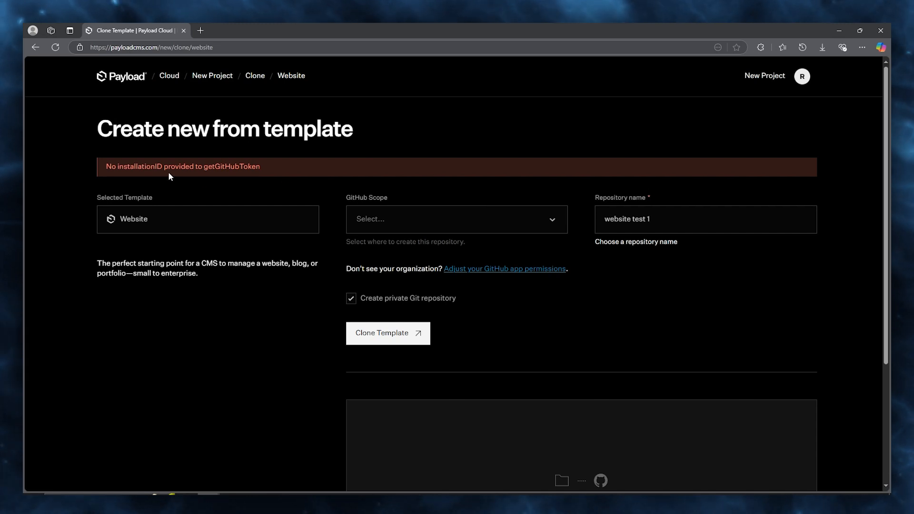
pyautogui.moveTo(412, 228)
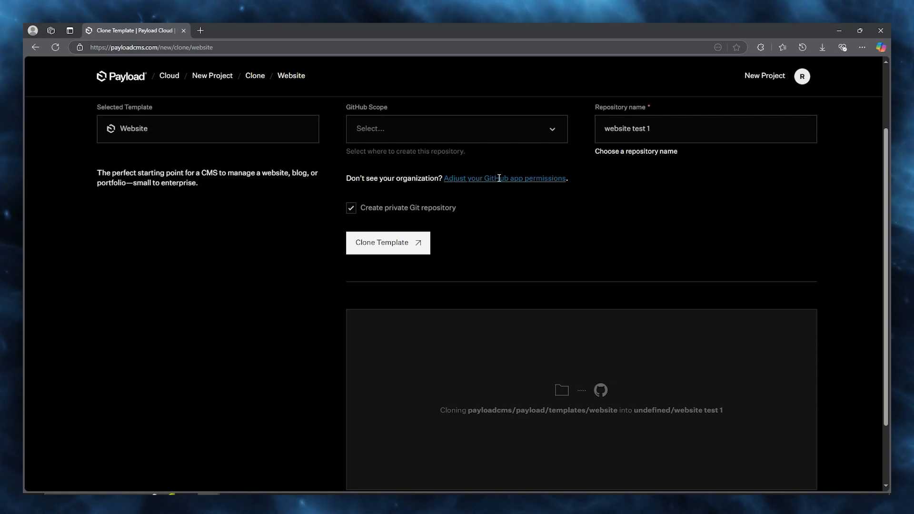
pyautogui.moveTo(518, 181)
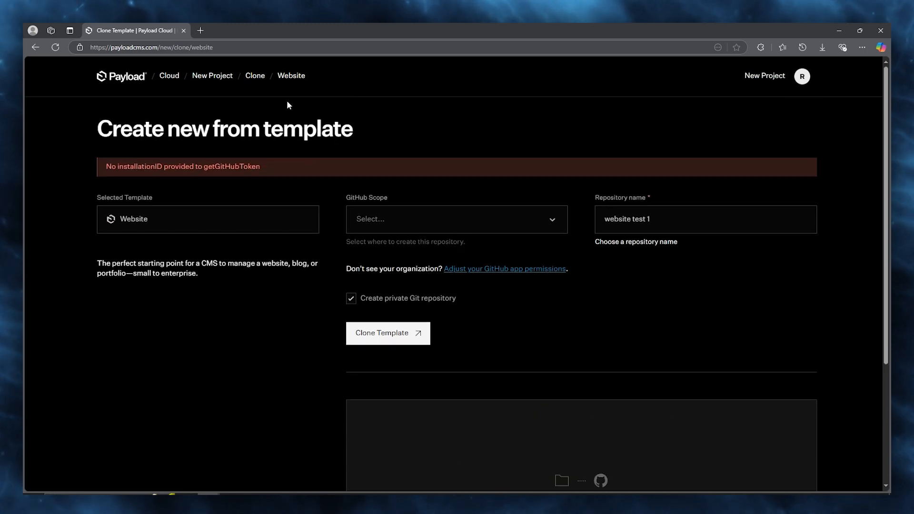
# - In a new tab, create a public GitHub repository named jkhkh
pyautogui.click(200, 31)
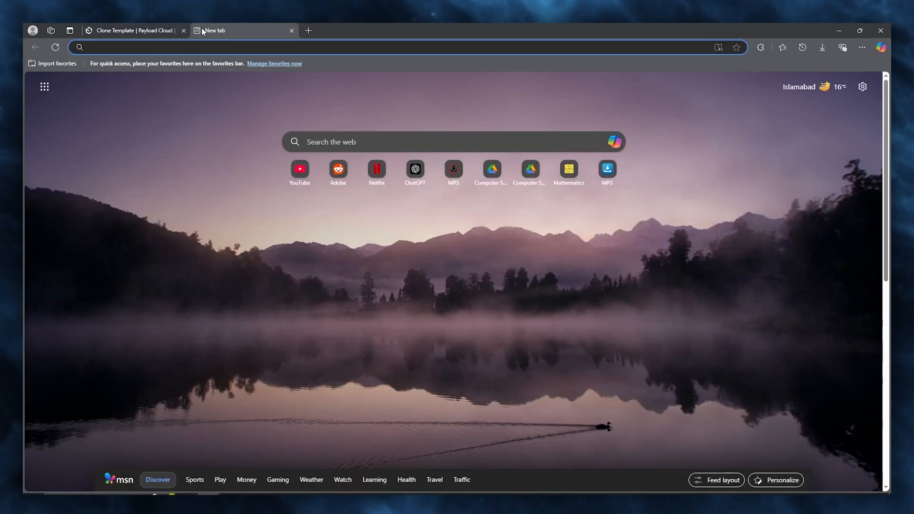
pyautogui.write('github.com')
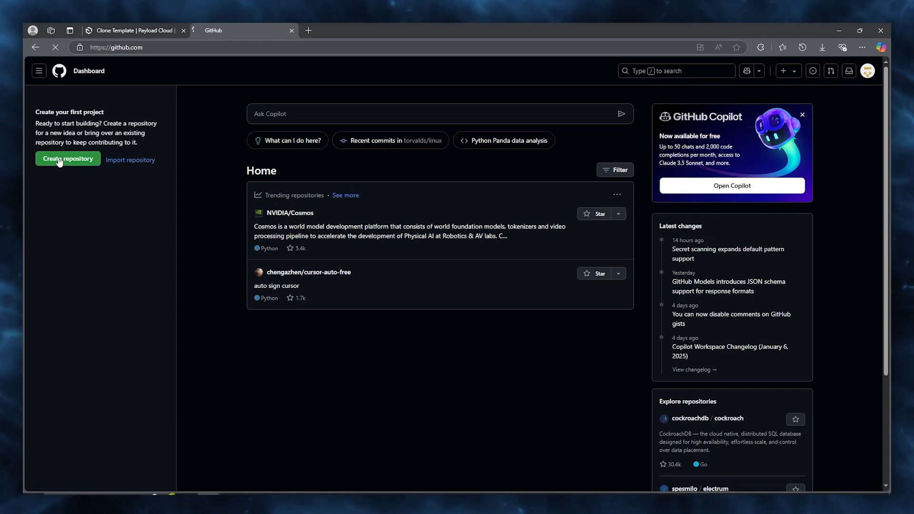
pyautogui.click(67, 159)
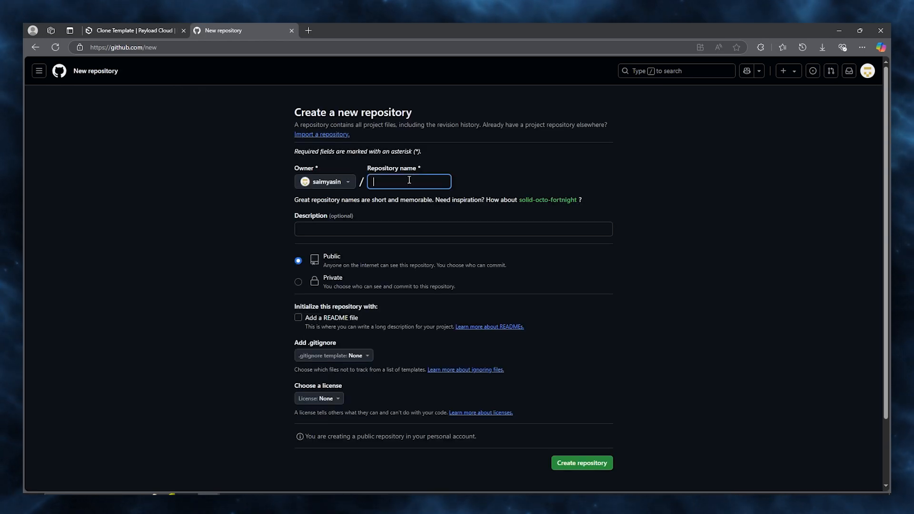
pyautogui.write('jkhkh')
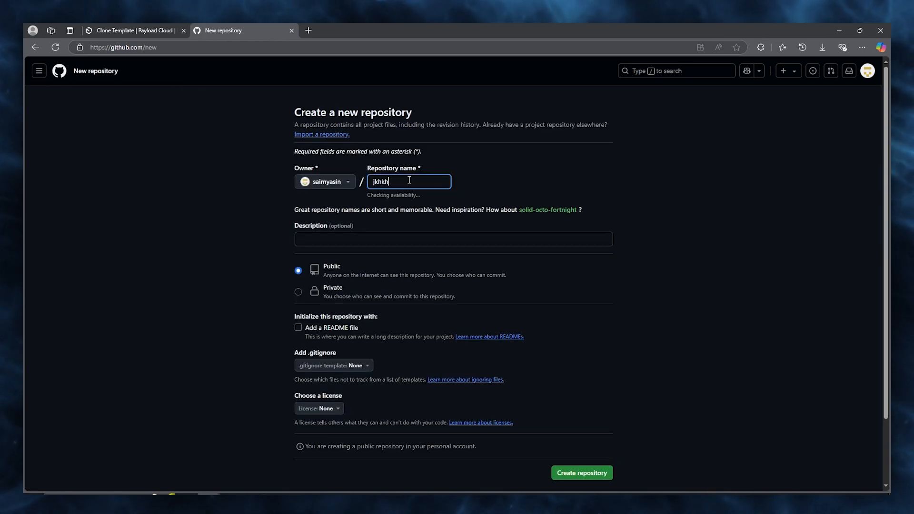
pyautogui.scroll(-3)
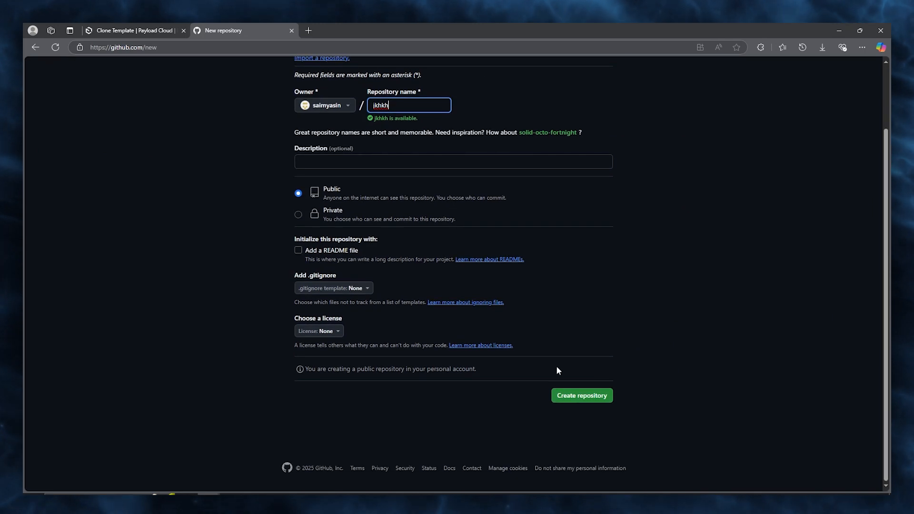
pyautogui.click(581, 396)
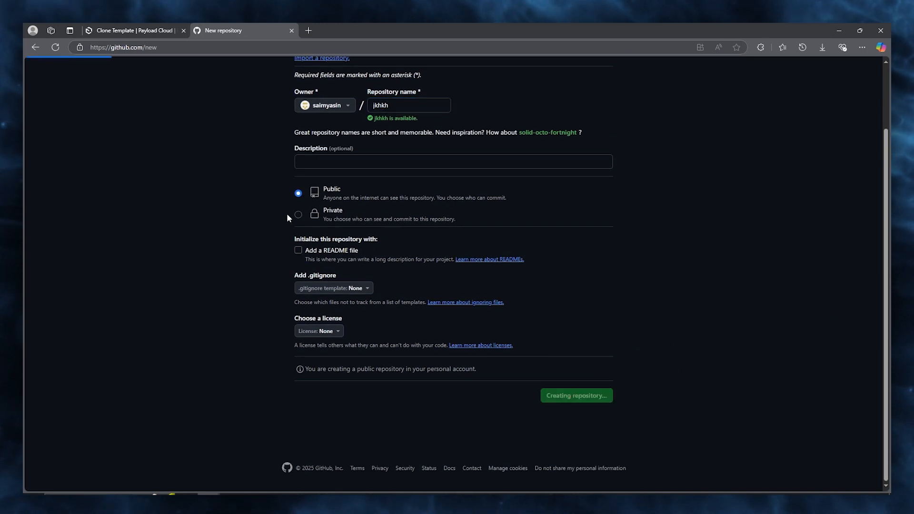
pyautogui.click(575, 395)
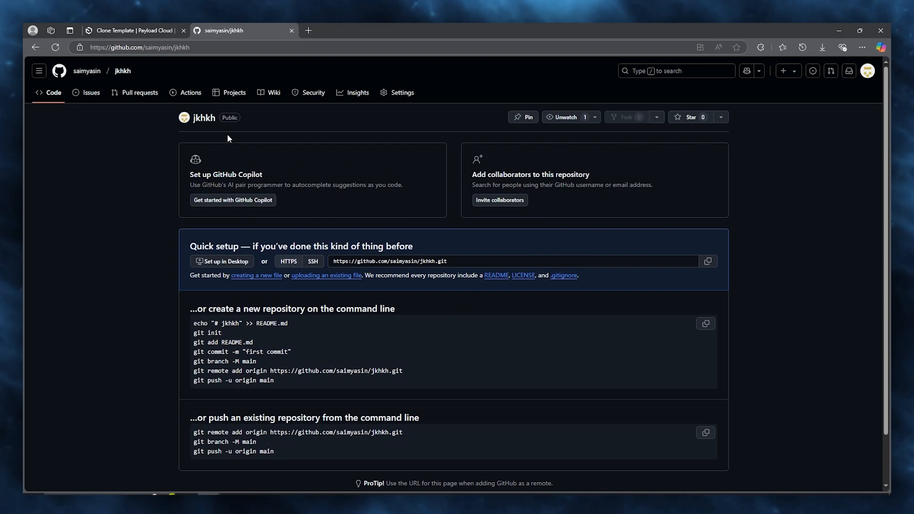
# - Check the Payload clone tab, then view the jkhkh repository's Quick setup page
pyautogui.click(134, 30)
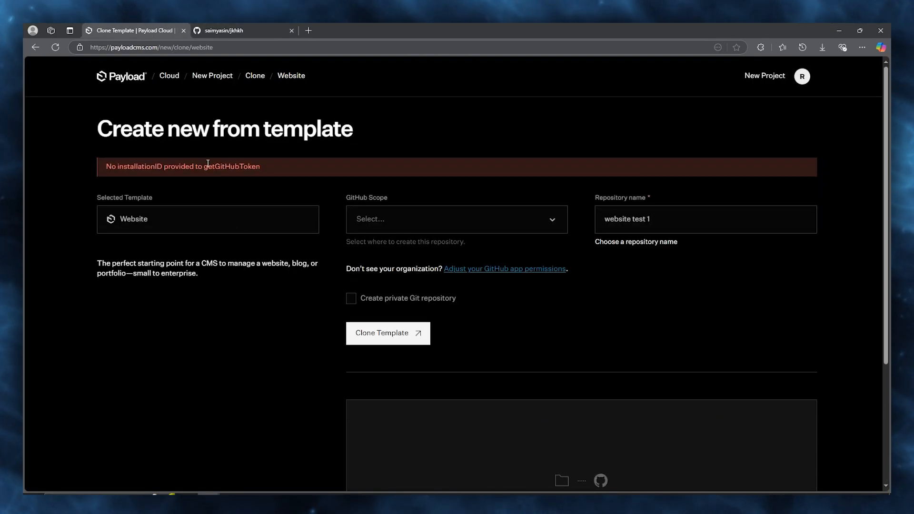
pyautogui.click(240, 30)
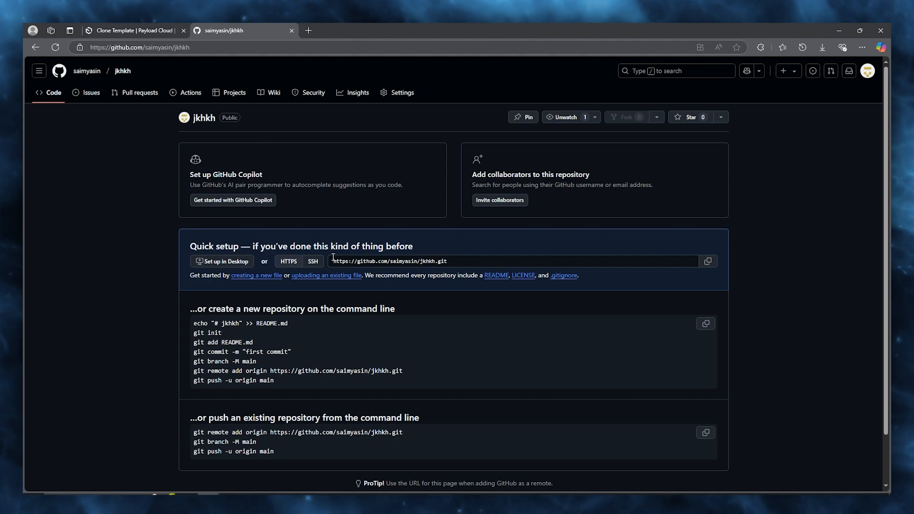
pyautogui.scroll(-3)
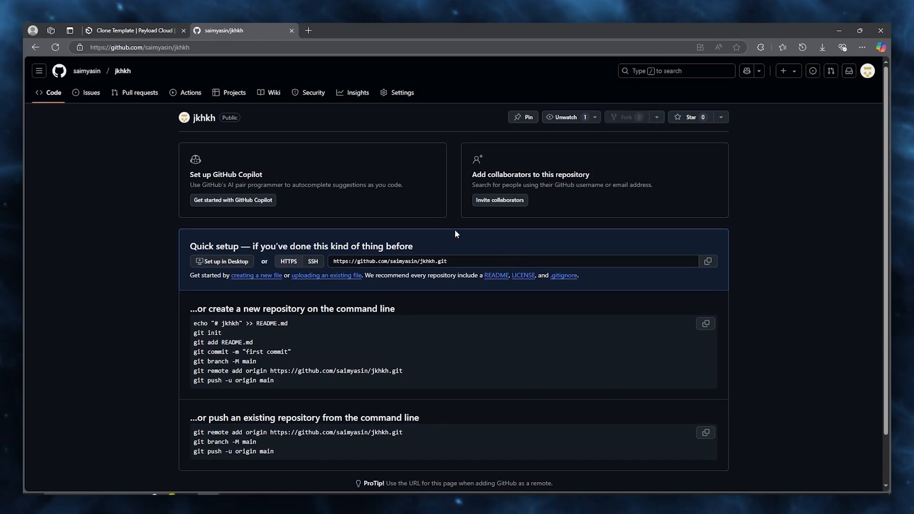
pyautogui.moveTo(148, 144)
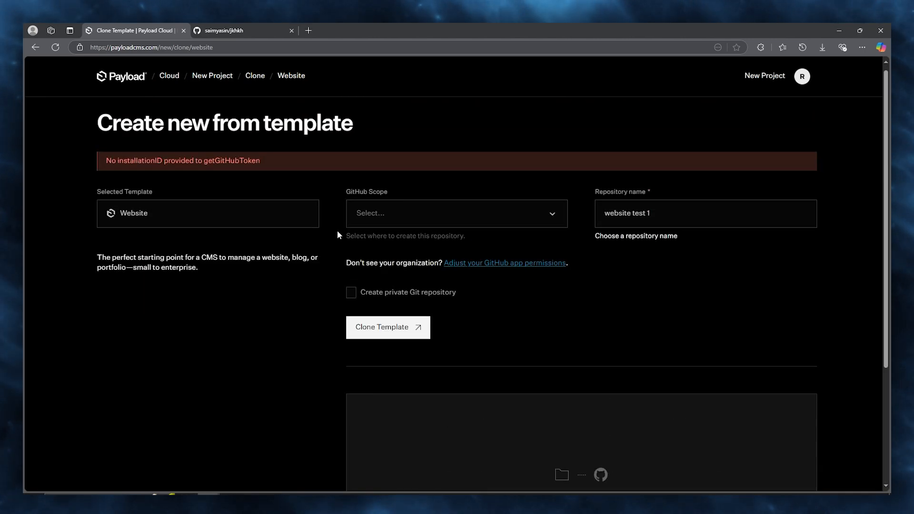
# - Switch to cloning the Blank template and check its GitHub scope, which lists no installations
pyautogui.click(213, 76)
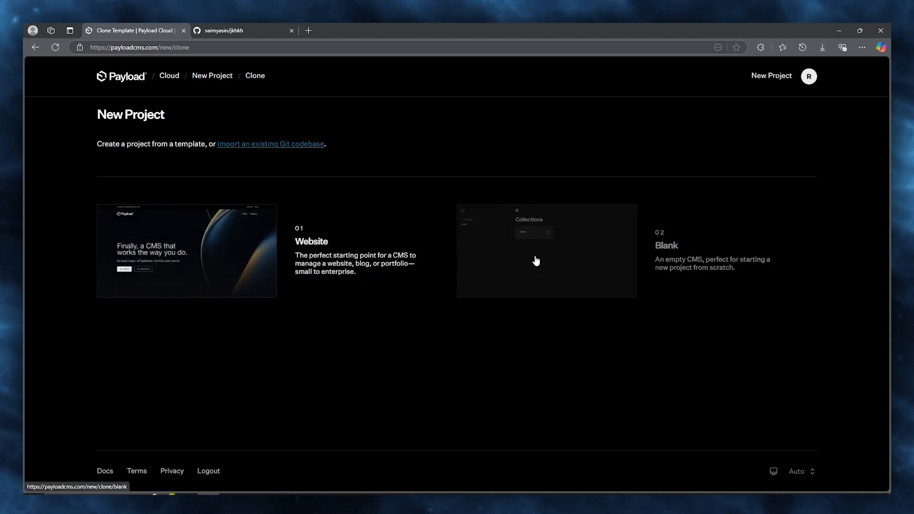
pyautogui.click(546, 251)
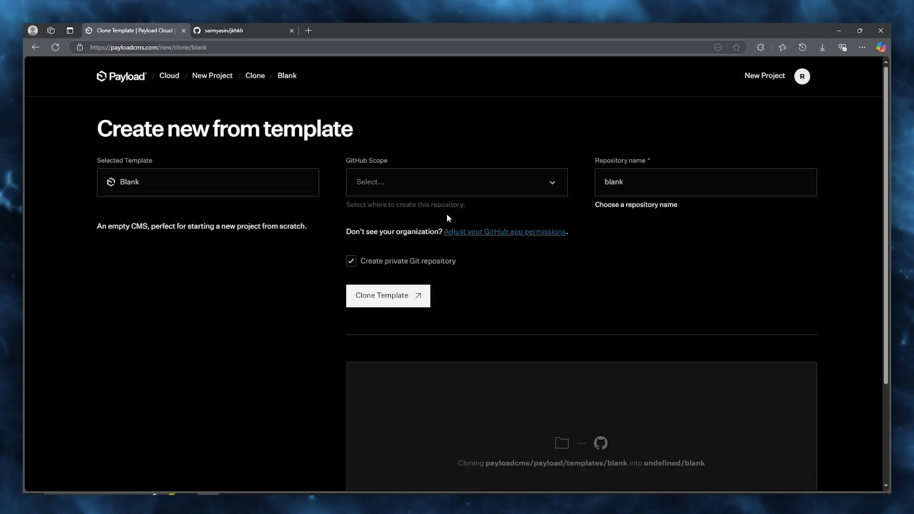
pyautogui.click(456, 182)
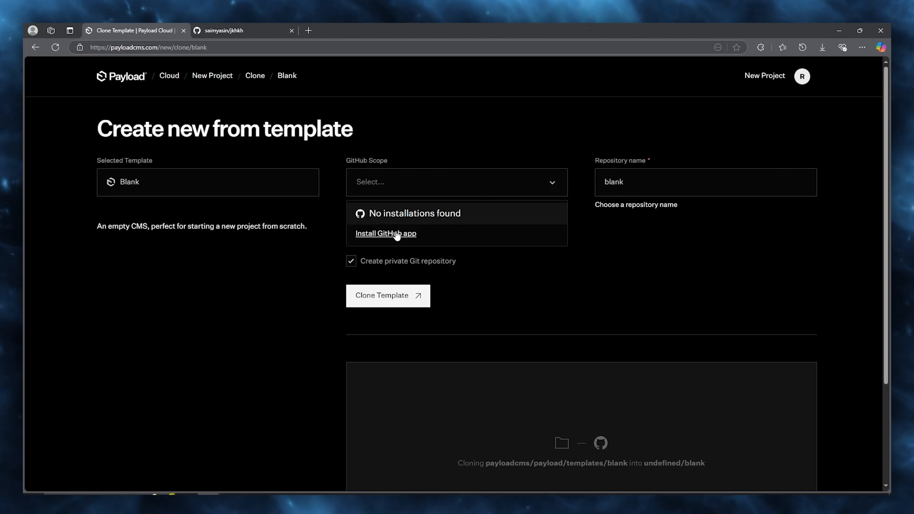
# - Install and authorize the Payload CMS GitHub app for all repositories, then review its installation settings
pyautogui.click(386, 233)
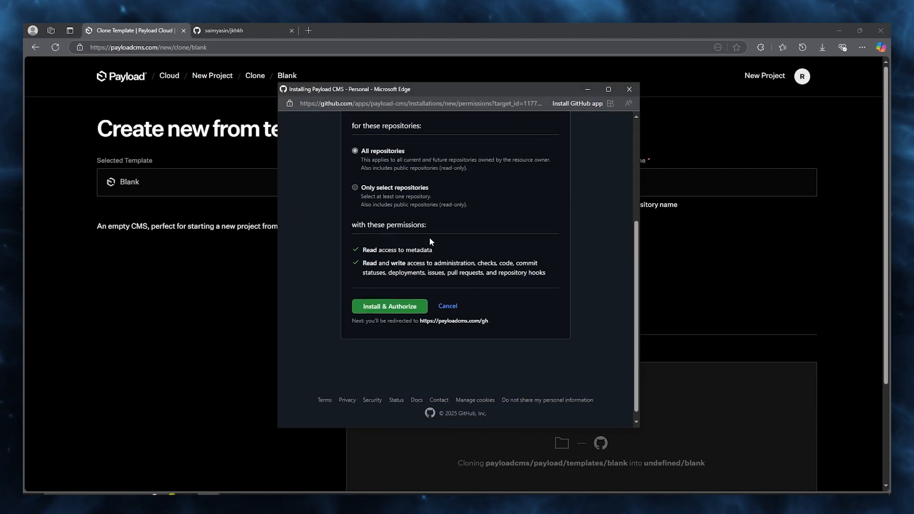
pyautogui.click(389, 306)
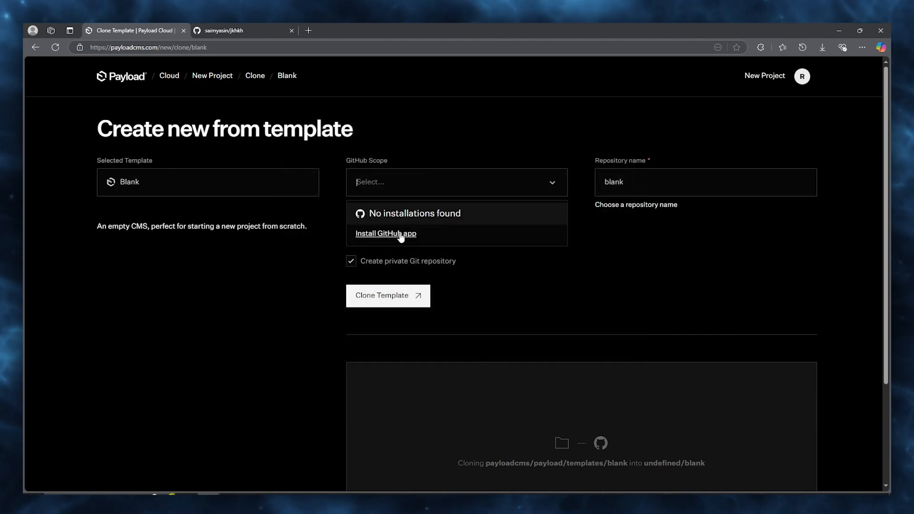
pyautogui.click(386, 234)
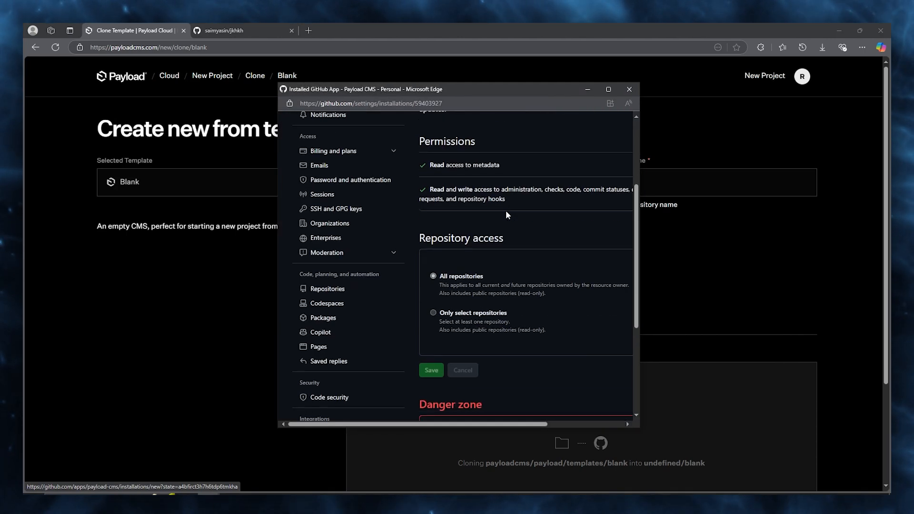
pyautogui.scroll(-3)
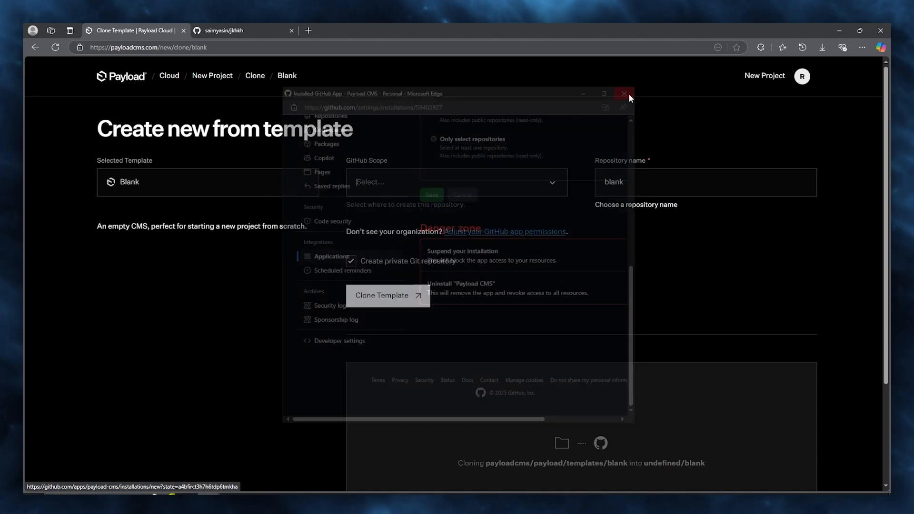
pyautogui.click(623, 95)
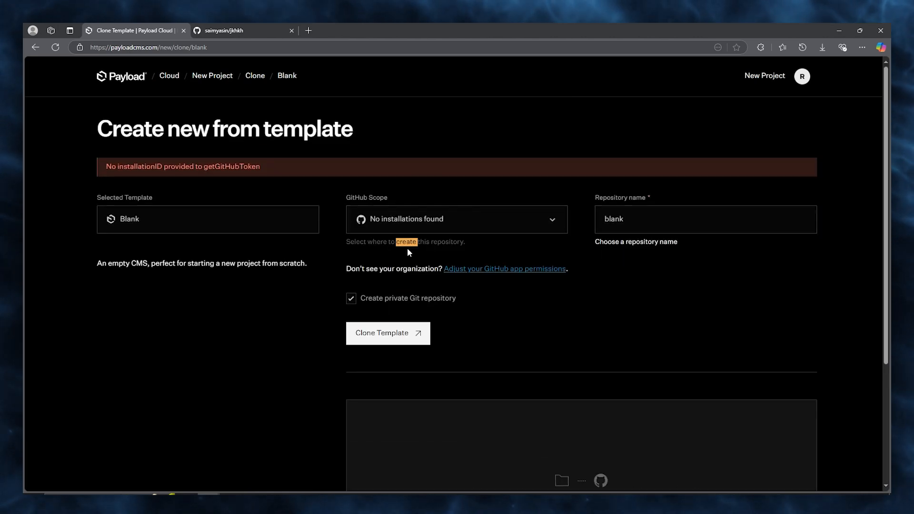
# - Recheck the GitHub scope options and confirm the app installation; the installationID error remains
pyautogui.click(456, 219)
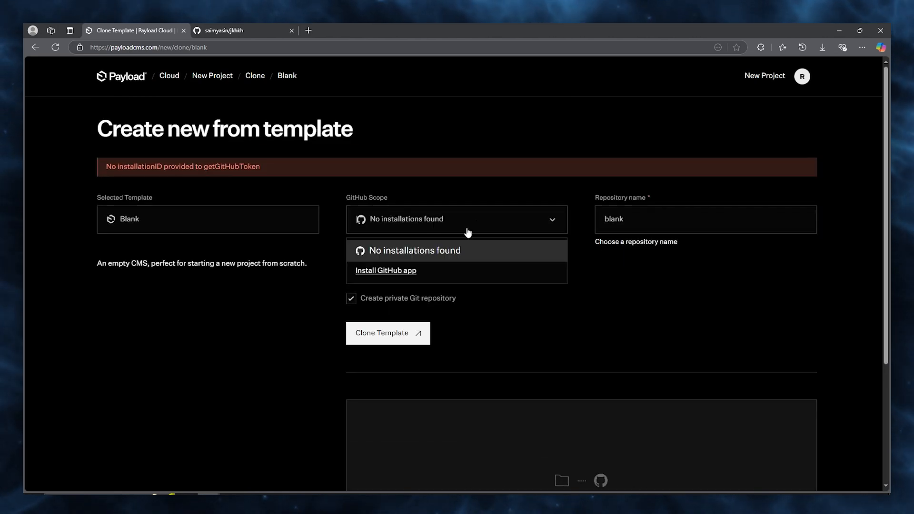
pyautogui.click(385, 270)
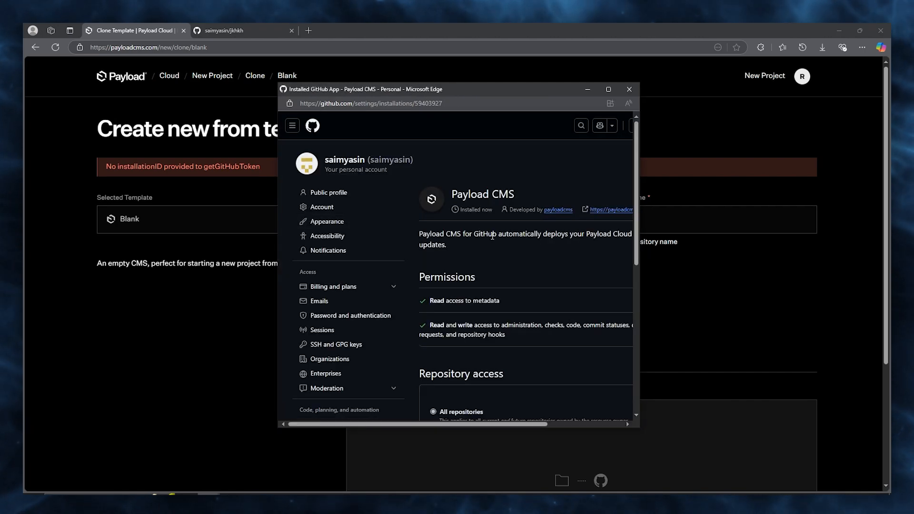
pyautogui.scroll(-3)
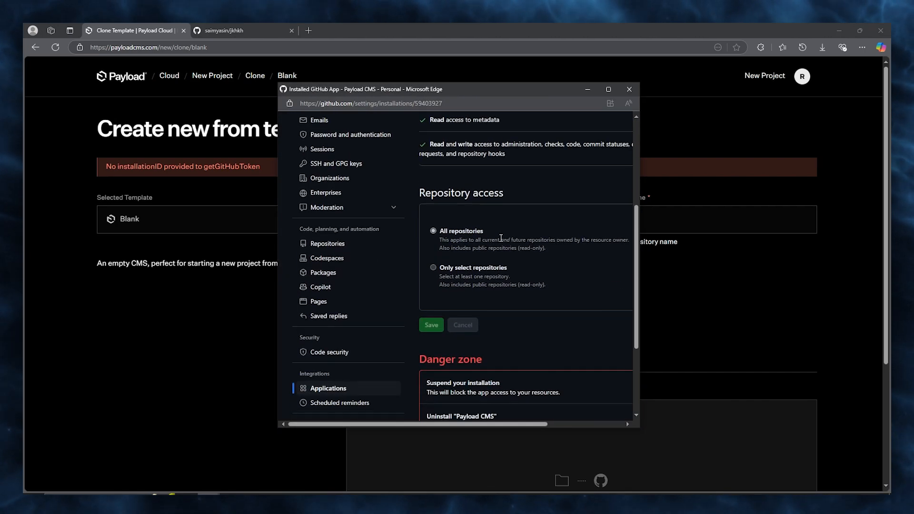
pyautogui.scroll(-3)
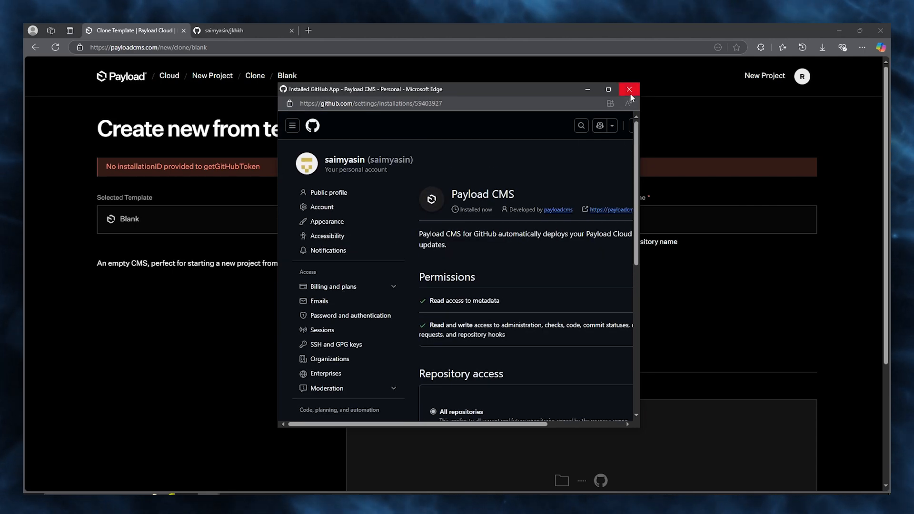
pyautogui.click(628, 90)
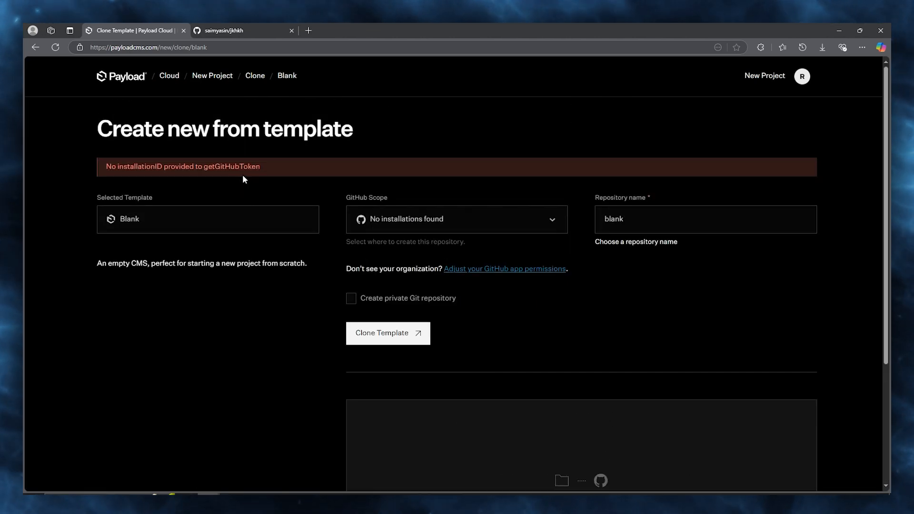
pyautogui.moveTo(99, 149)
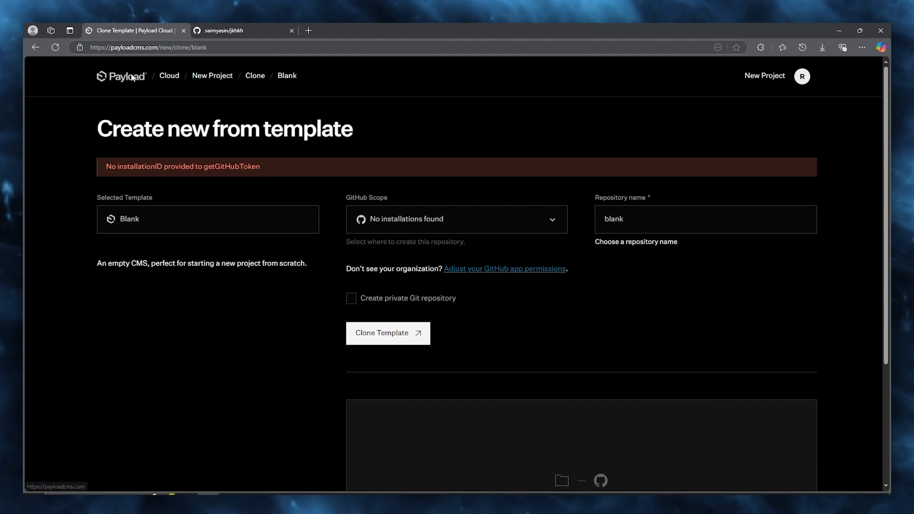
# - Leave the clone form for payloadcms.com and browse the use-cases list (headless CMS, digital asset management)
pyautogui.click(121, 76)
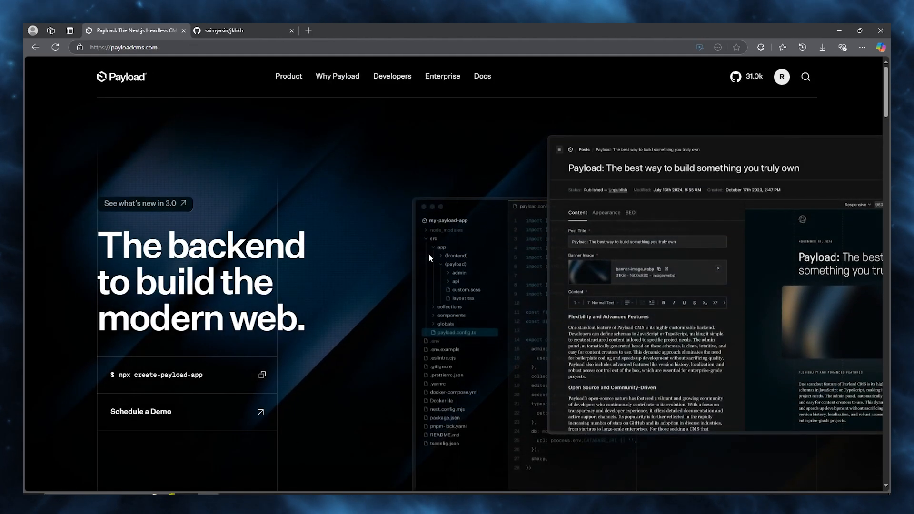
pyautogui.click(288, 76)
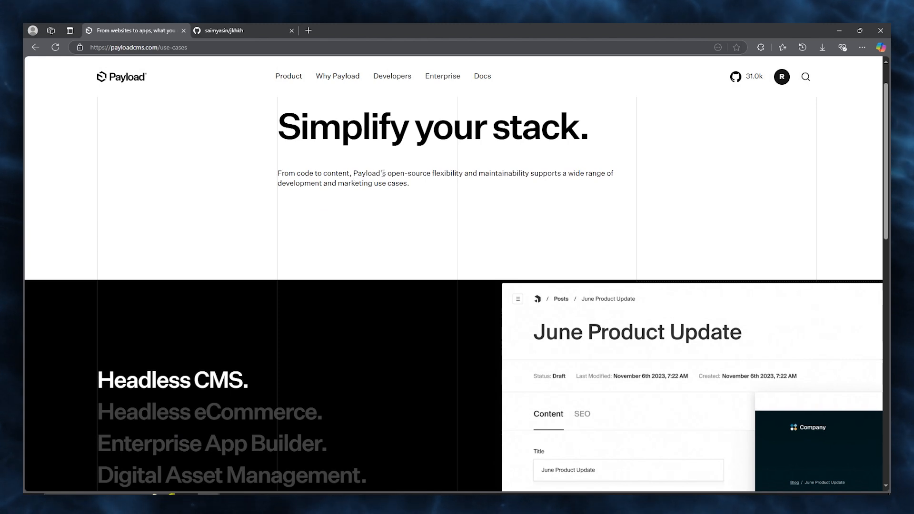
pyautogui.moveTo(534, 178)
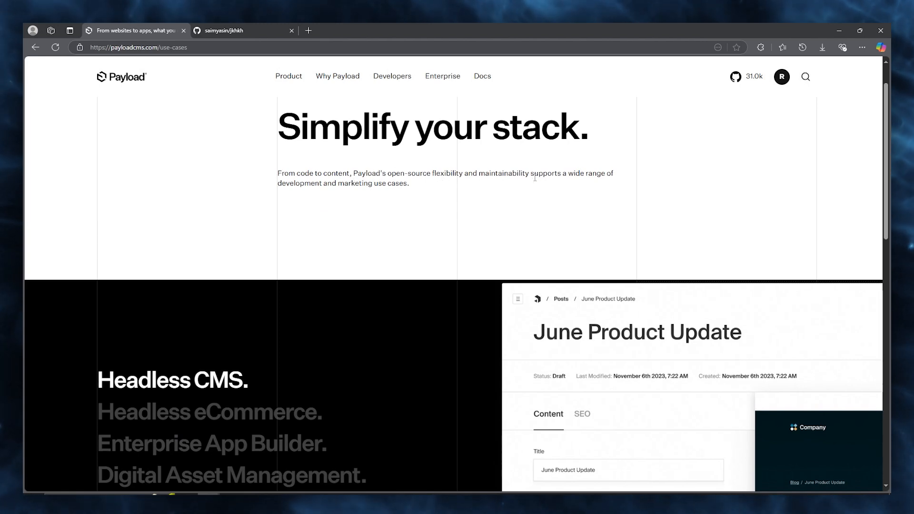
pyautogui.moveTo(277, 200)
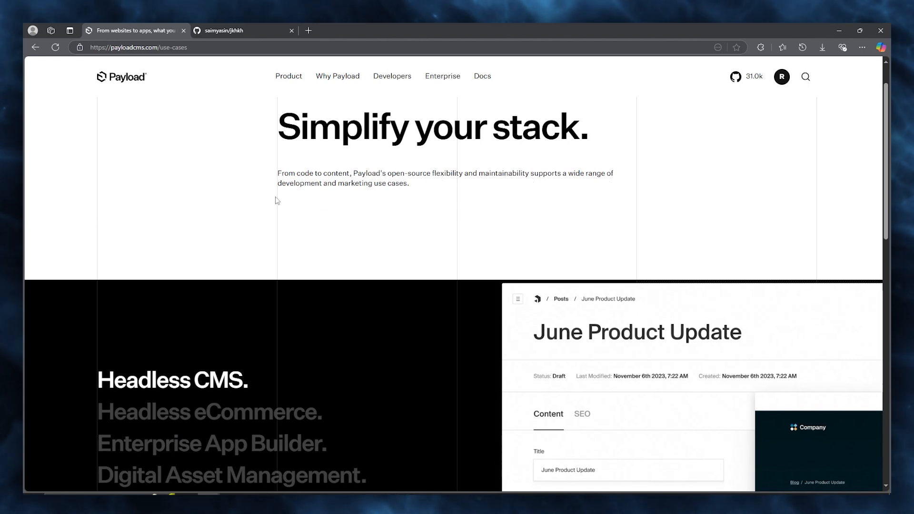
pyautogui.scroll(-3)
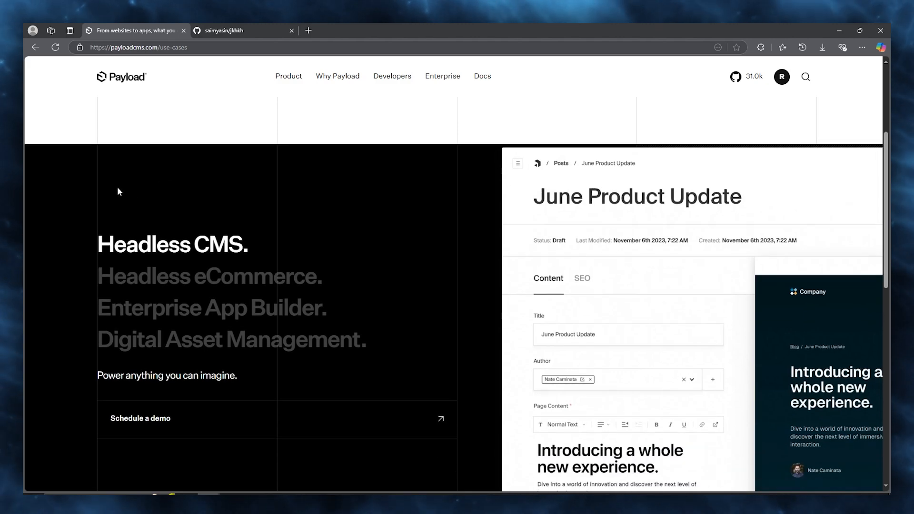
pyautogui.scroll(-3)
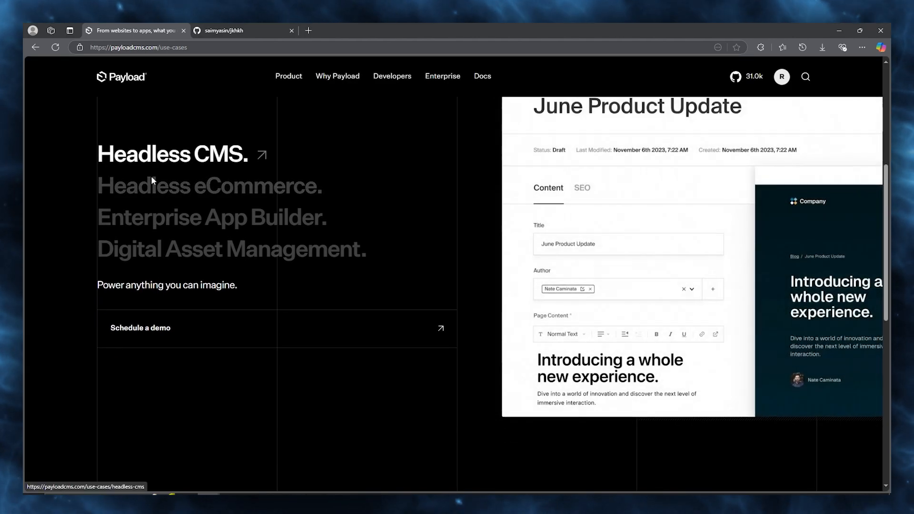
pyautogui.moveTo(147, 220)
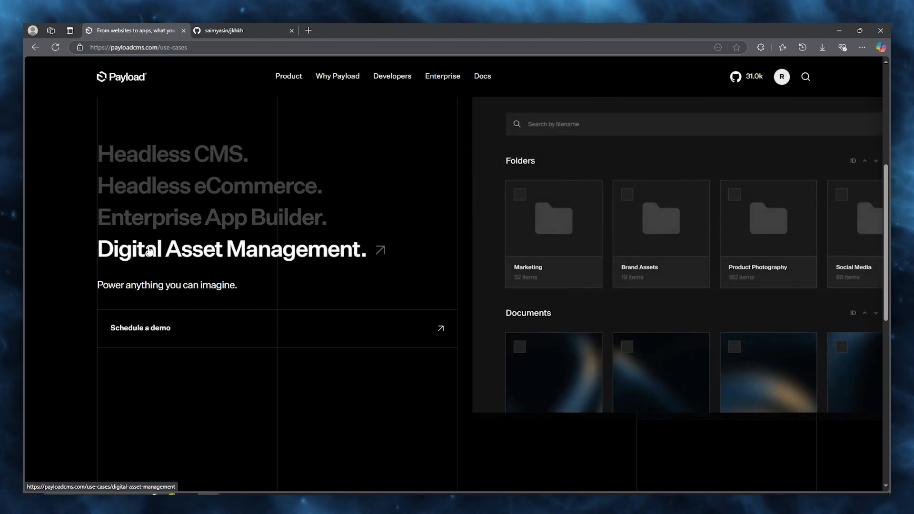
pyautogui.scroll(-3)
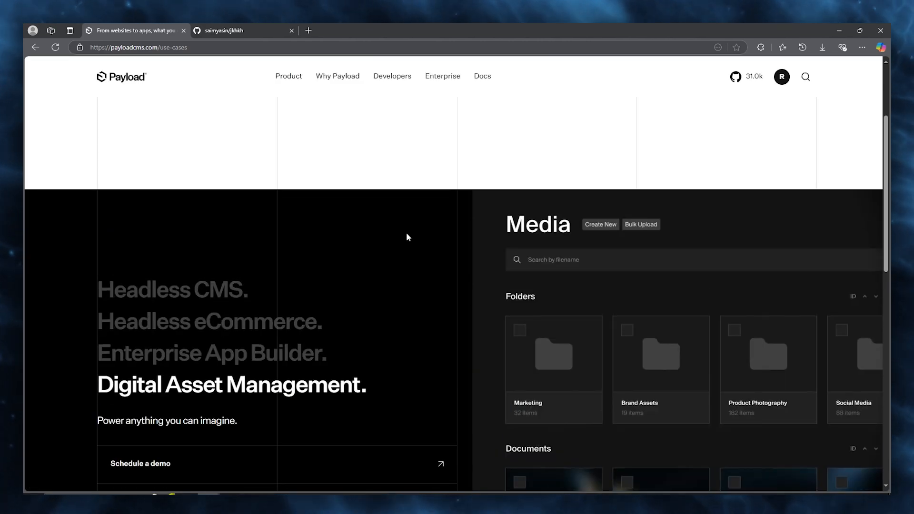
pyautogui.moveTo(440, 268)
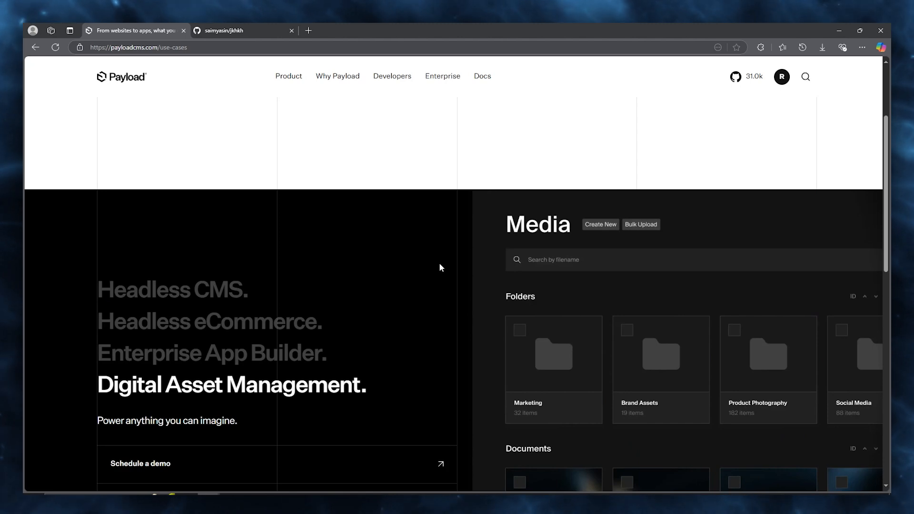